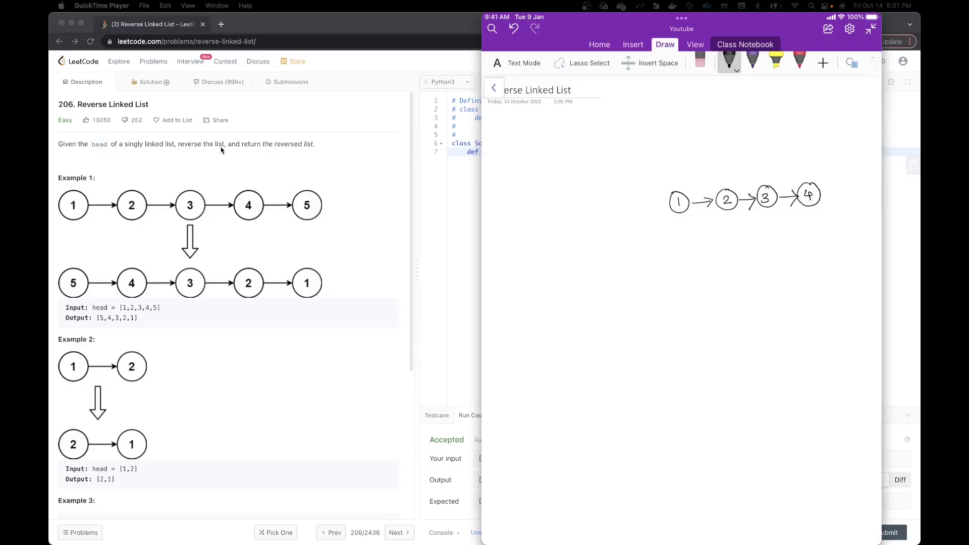
pyautogui.moveTo(304, 149)
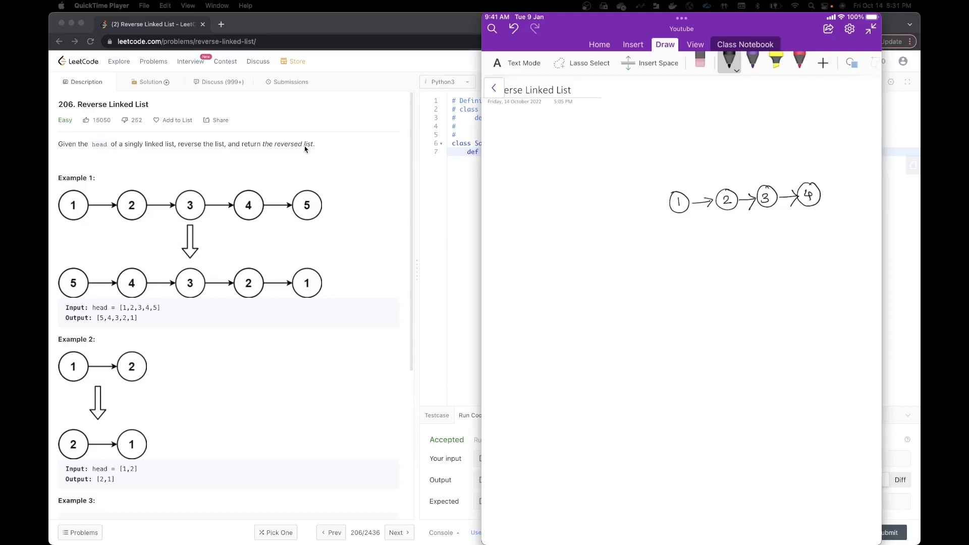
pyautogui.moveTo(280, 150)
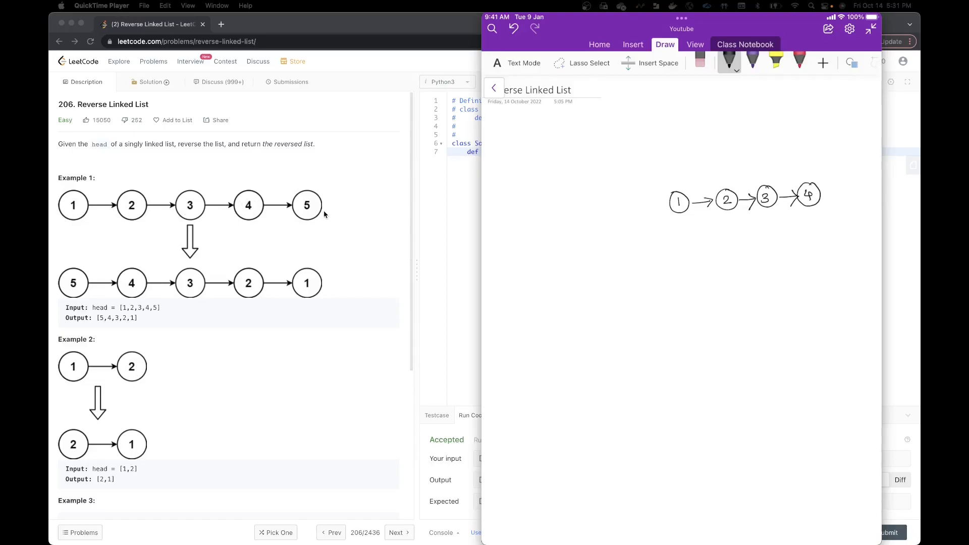
pyautogui.moveTo(229, 175)
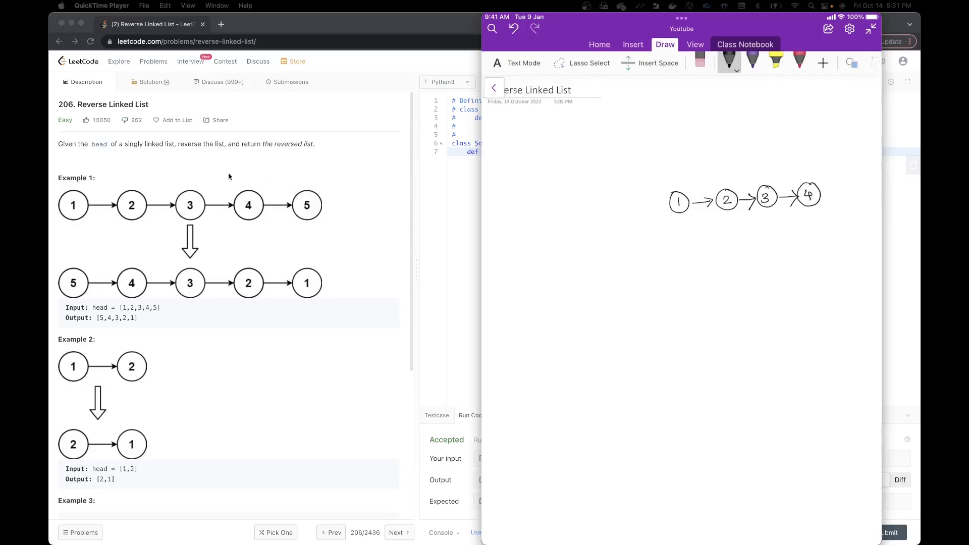
pyautogui.moveTo(315, 219)
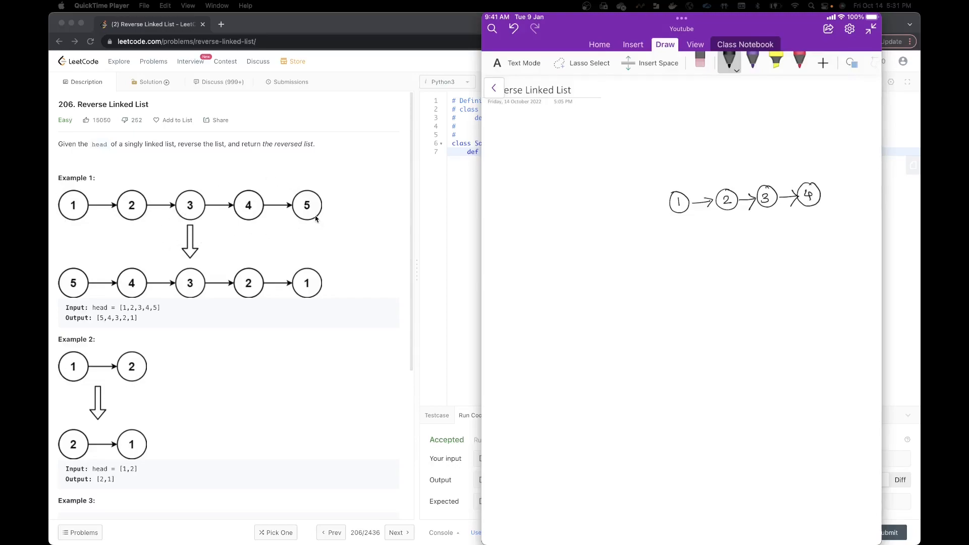
pyautogui.moveTo(72, 290)
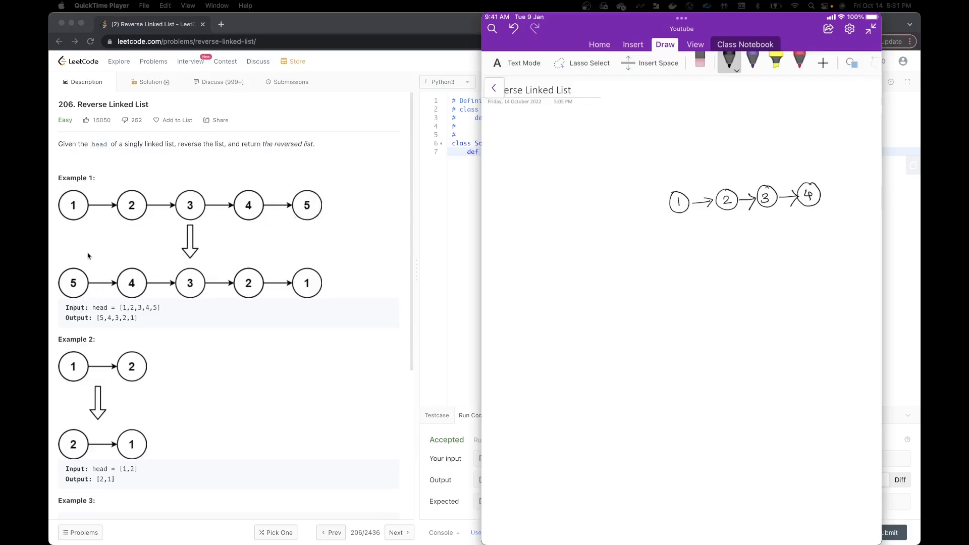
pyautogui.moveTo(130, 284)
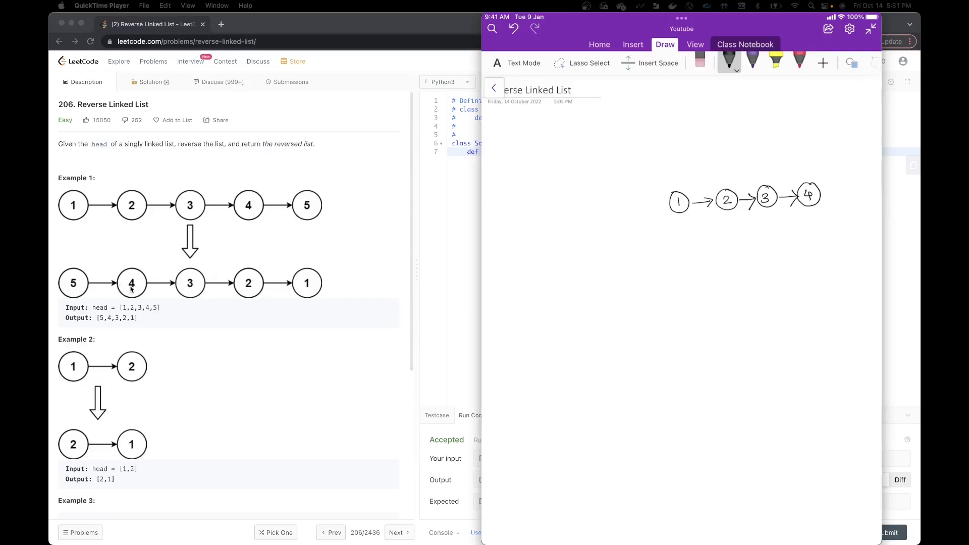
pyautogui.moveTo(147, 222)
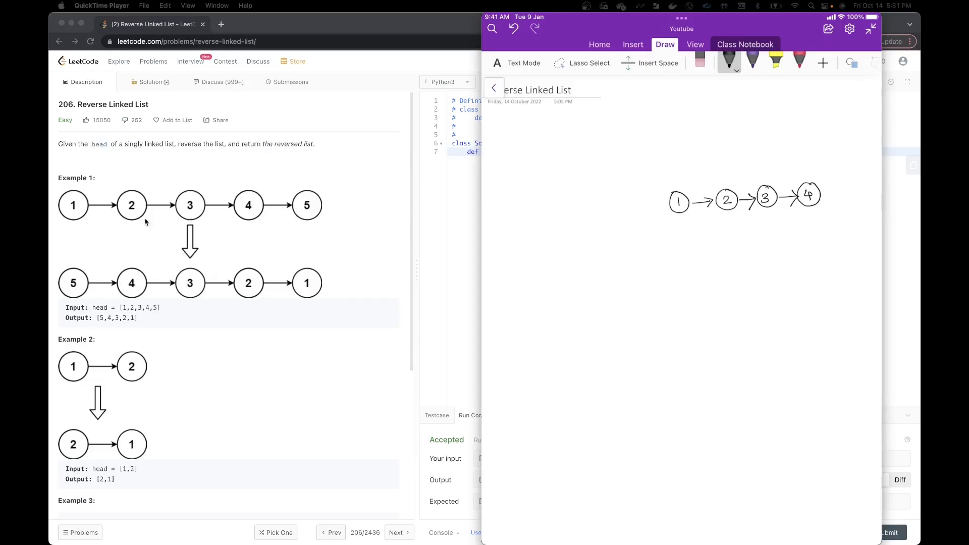
pyautogui.moveTo(316, 286)
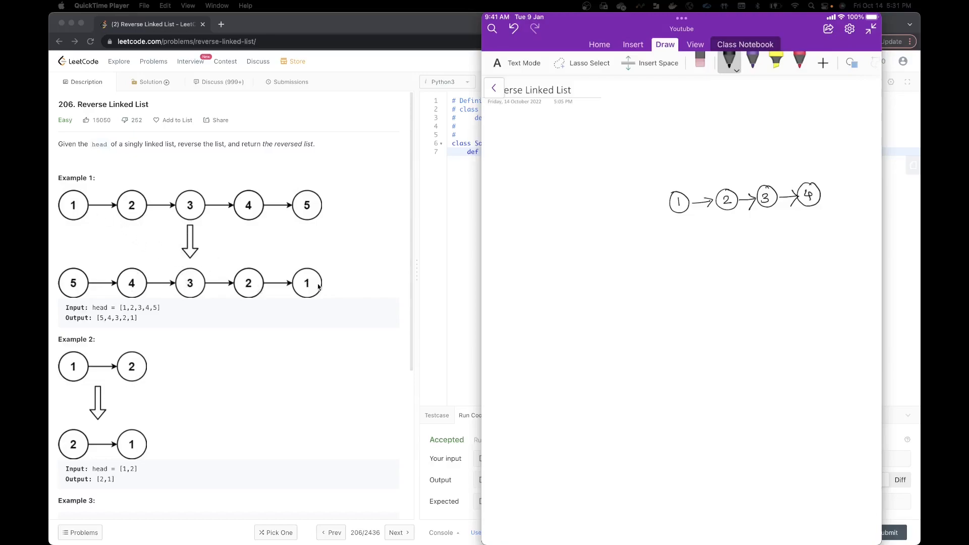
pyautogui.moveTo(370, 249)
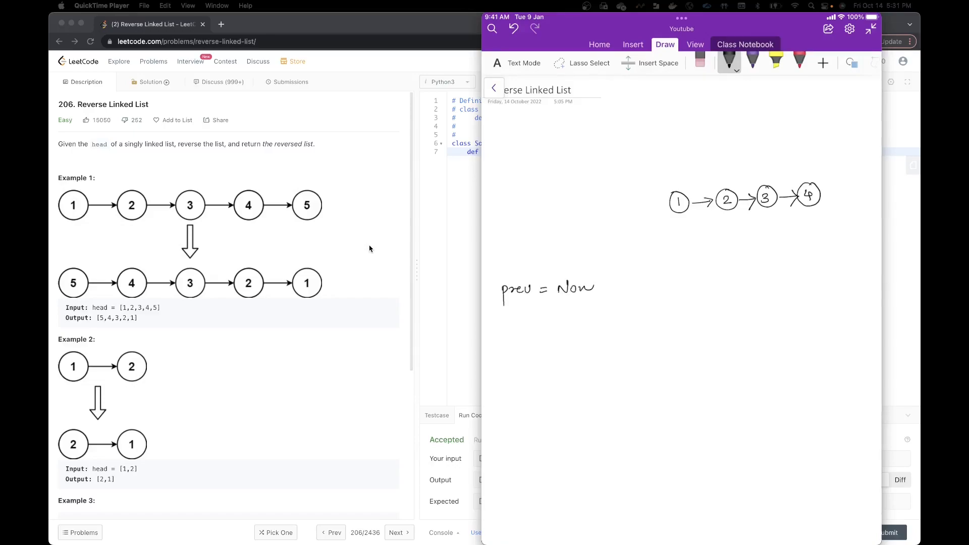
# - Finish prev = None, then mark node 1 as C and node 2 as temp with arrows
pyautogui.write('None')
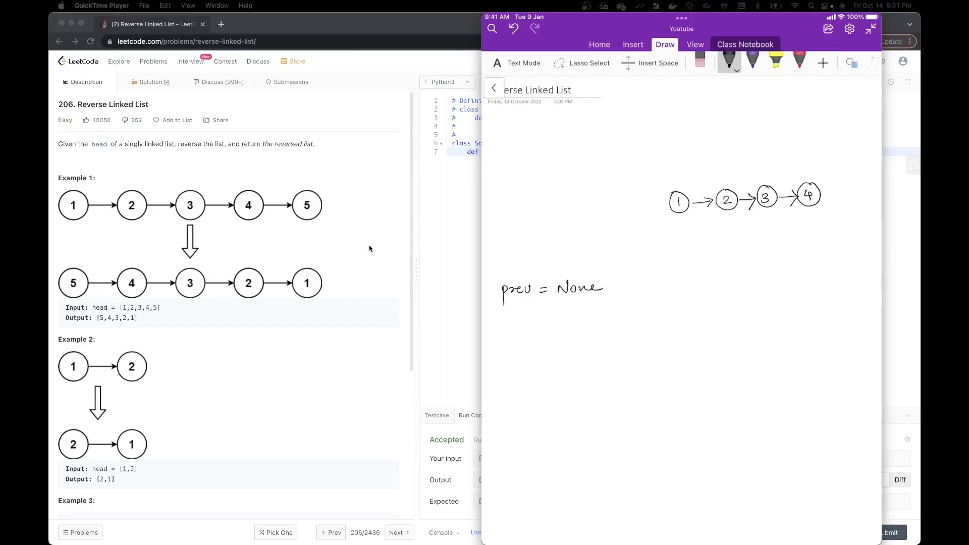
pyautogui.moveTo(680, 242); pyautogui.dragTo(679, 216)
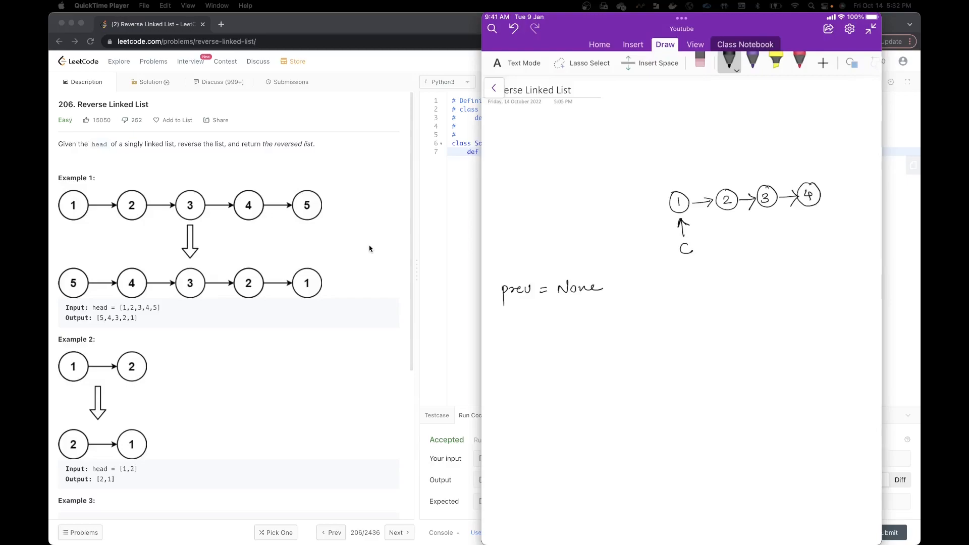
pyautogui.moveTo(727, 230); pyautogui.dragTo(728, 207)
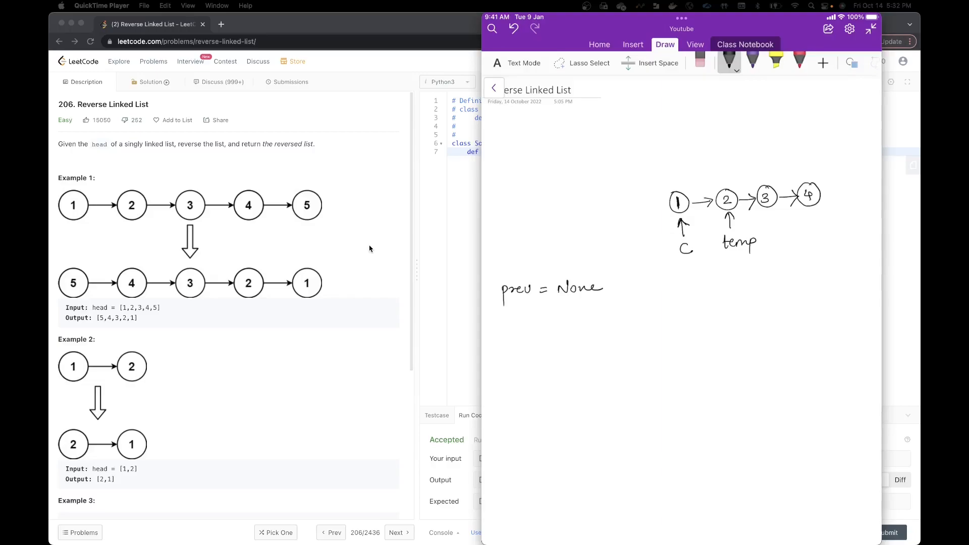
# - Repoint node 1 at None, write curr.next = prev and prev = curr, relabel P and C
pyautogui.moveTo(693, 186); pyautogui.dragTo(707, 170)
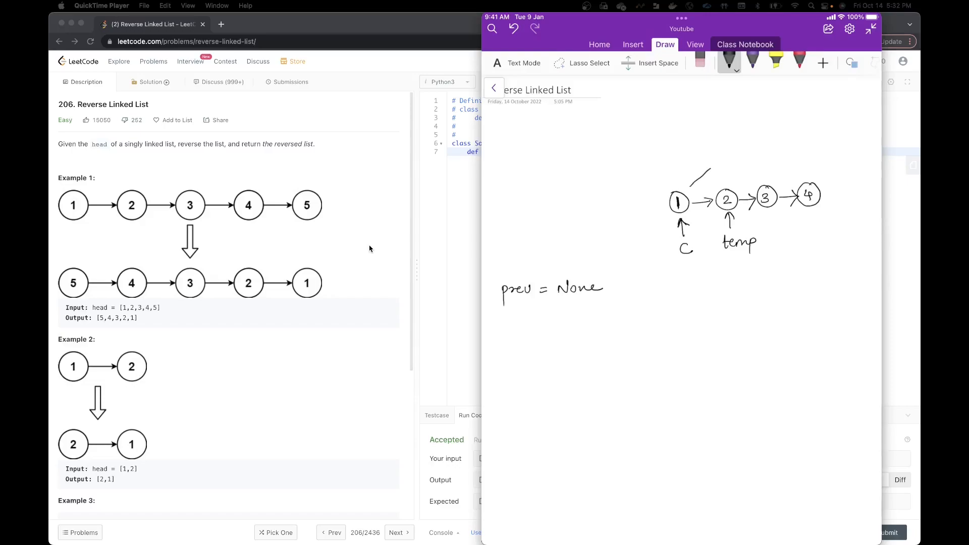
pyautogui.moveTo(692, 173); pyautogui.dragTo(742, 154)
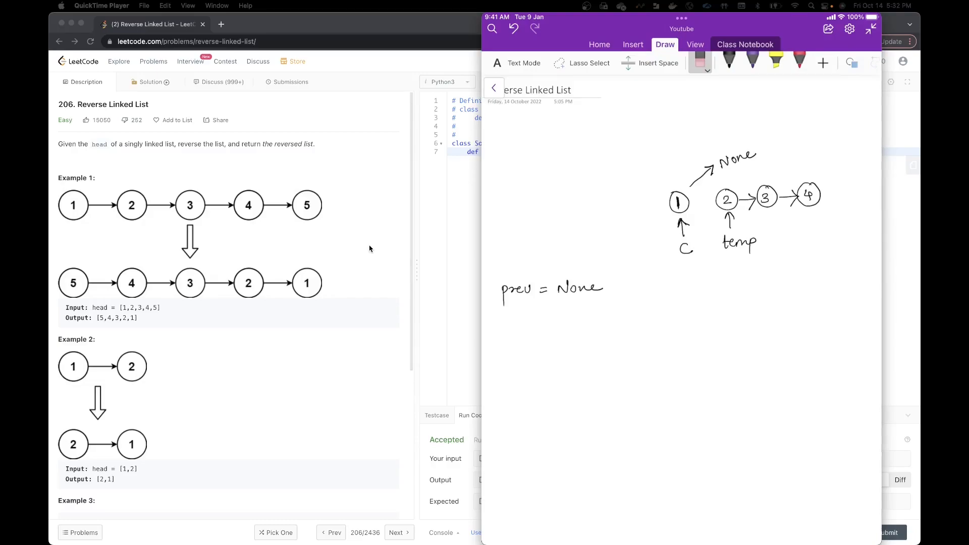
pyautogui.click(729, 61)
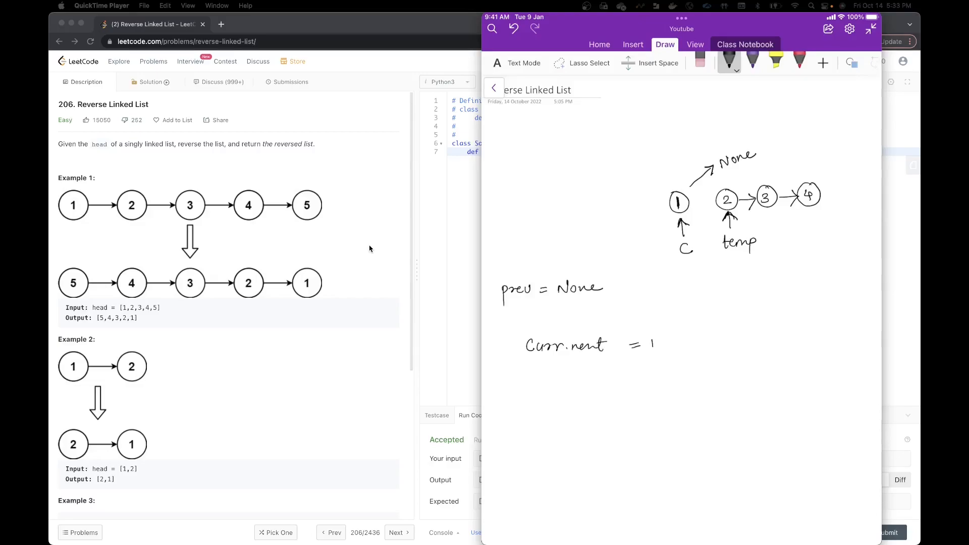
pyautogui.write('prev')
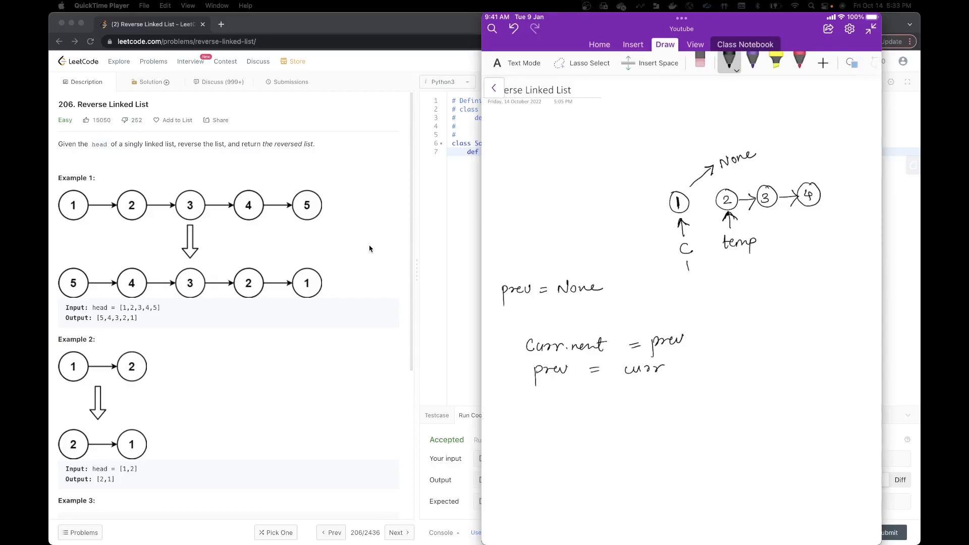
pyautogui.click(687, 262)
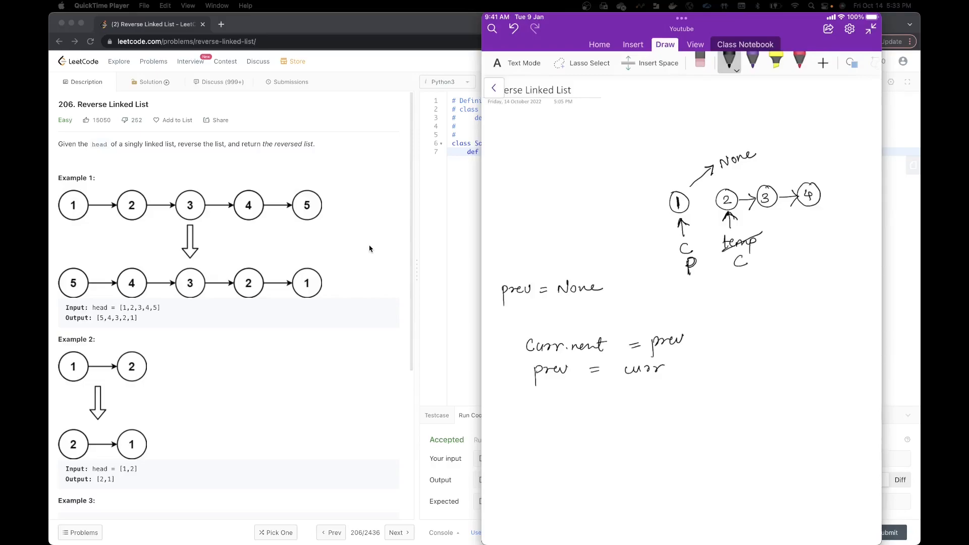
# - Strike old C and None, write prev's new value, and point node 2 back at node 1
pyautogui.moveTo(670, 259); pyautogui.dragTo(699, 240)
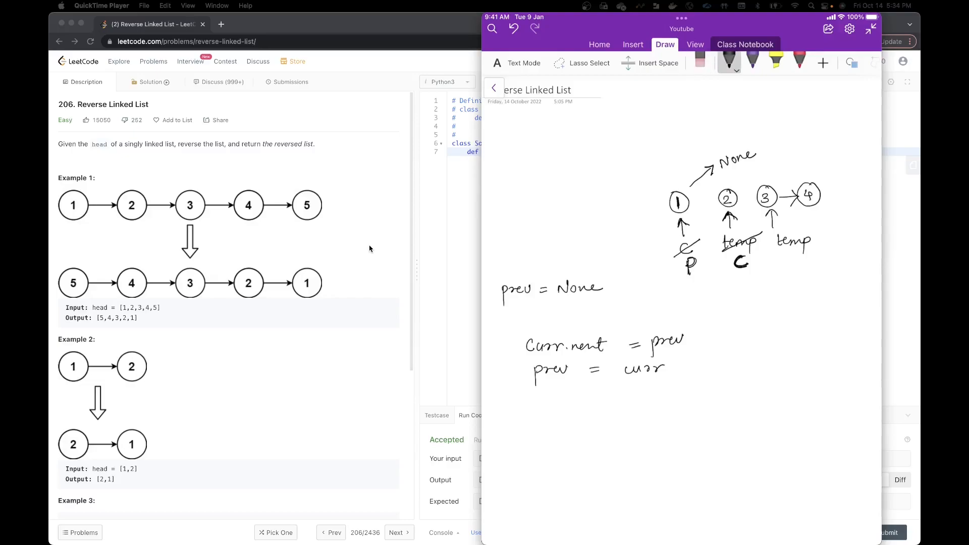
pyautogui.moveTo(558, 297); pyautogui.dragTo(592, 278)
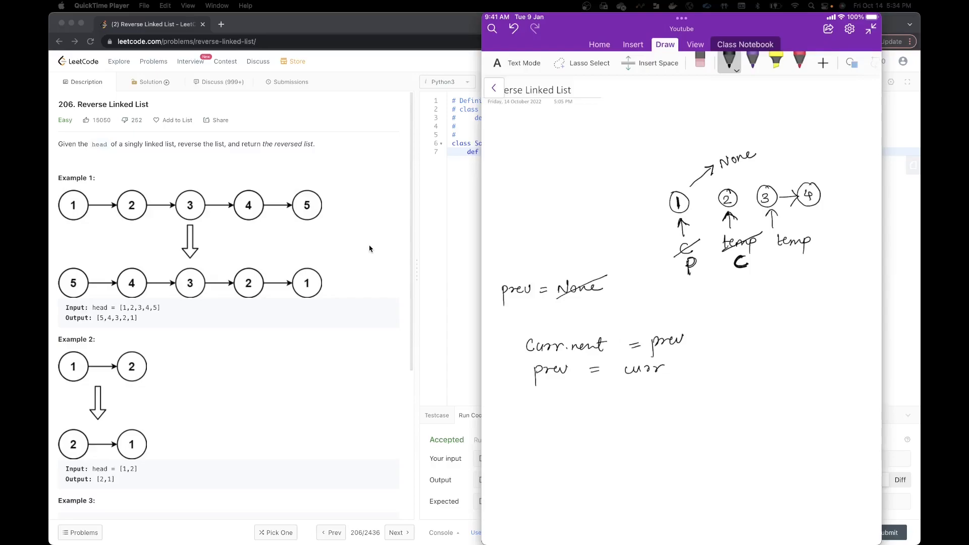
pyautogui.moveTo(612, 279); pyautogui.dragTo(614, 294)
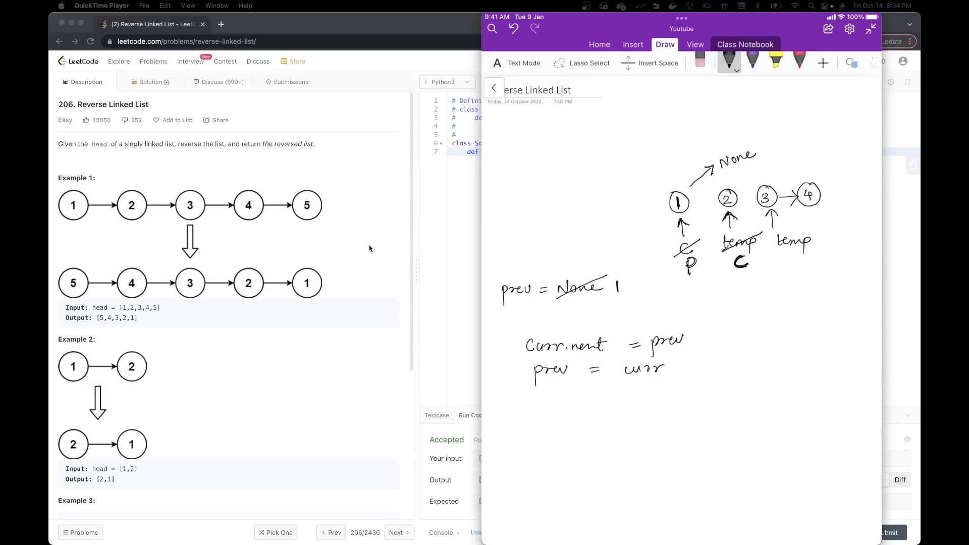
pyautogui.moveTo(717, 196); pyautogui.dragTo(691, 199)
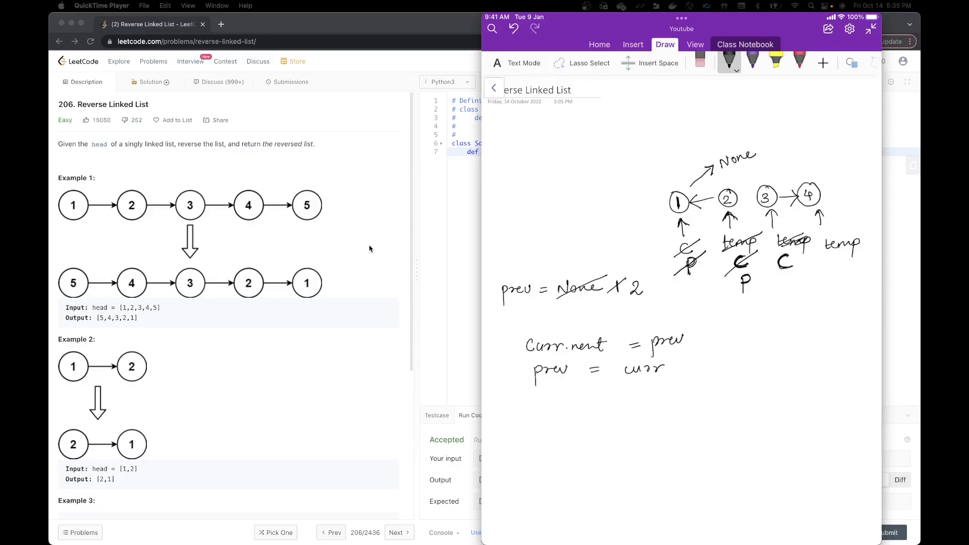
# - Underline 2 in the prev tally, point node 3 back at node 2 and erase the 3→4 link
pyautogui.moveTo(693, 346); pyautogui.dragTo(708, 337)
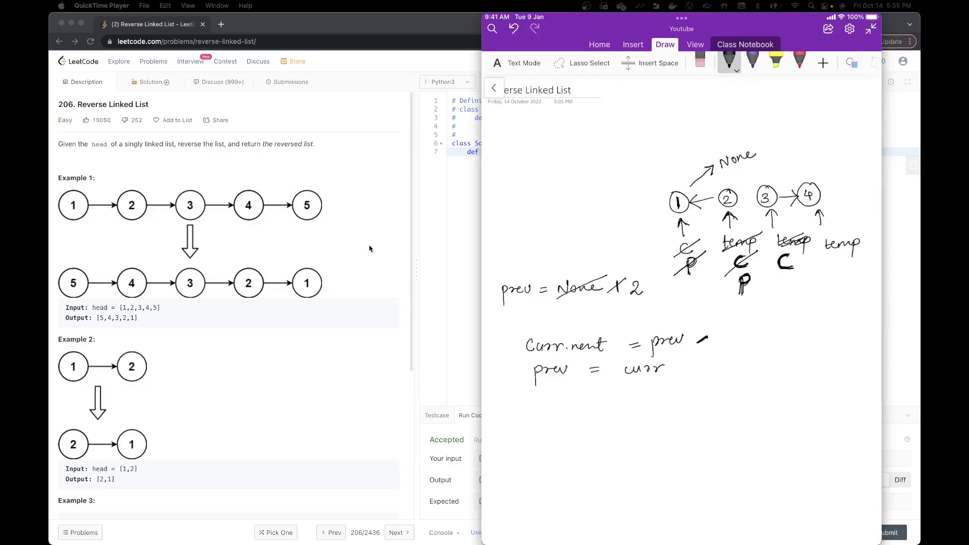
pyautogui.moveTo(630, 304); pyautogui.dragTo(643, 299)
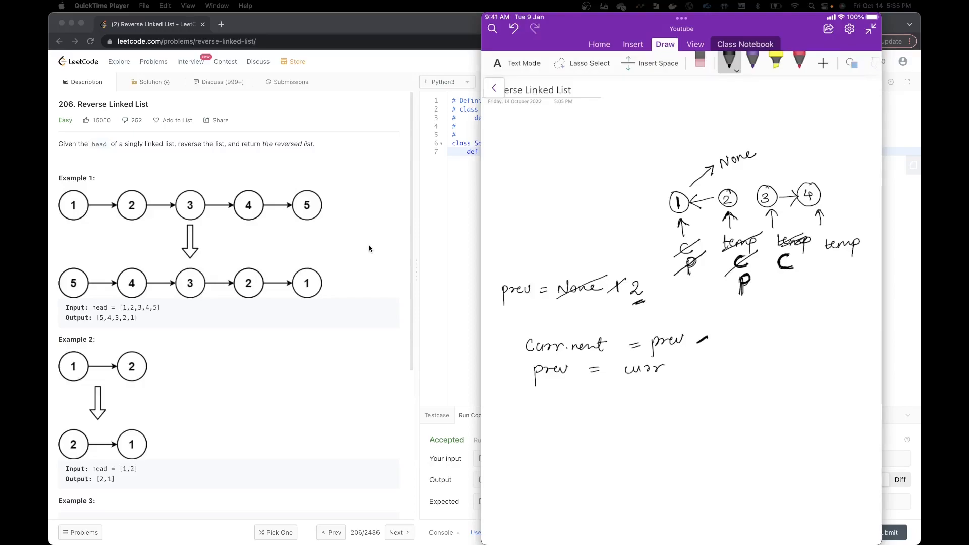
pyautogui.moveTo(742, 197); pyautogui.dragTo(758, 197)
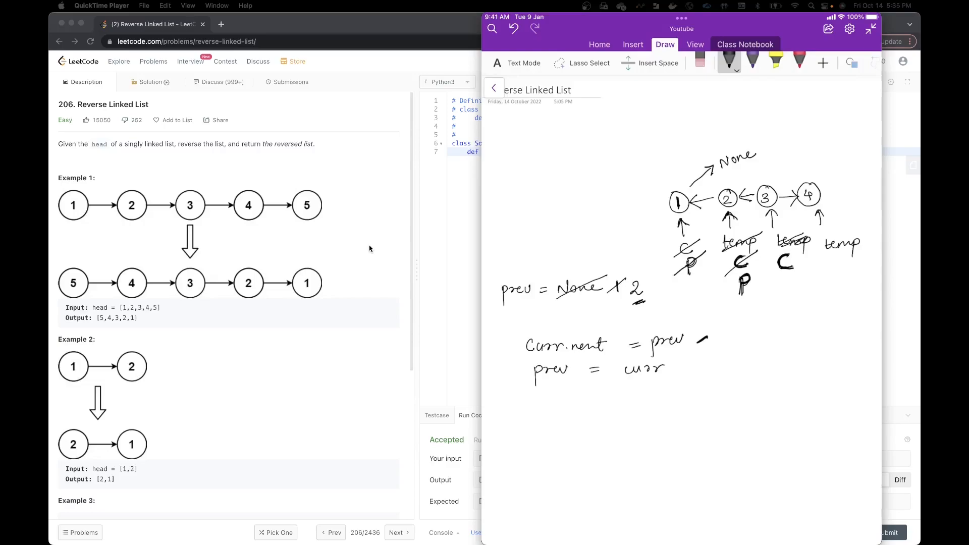
pyautogui.click(727, 62)
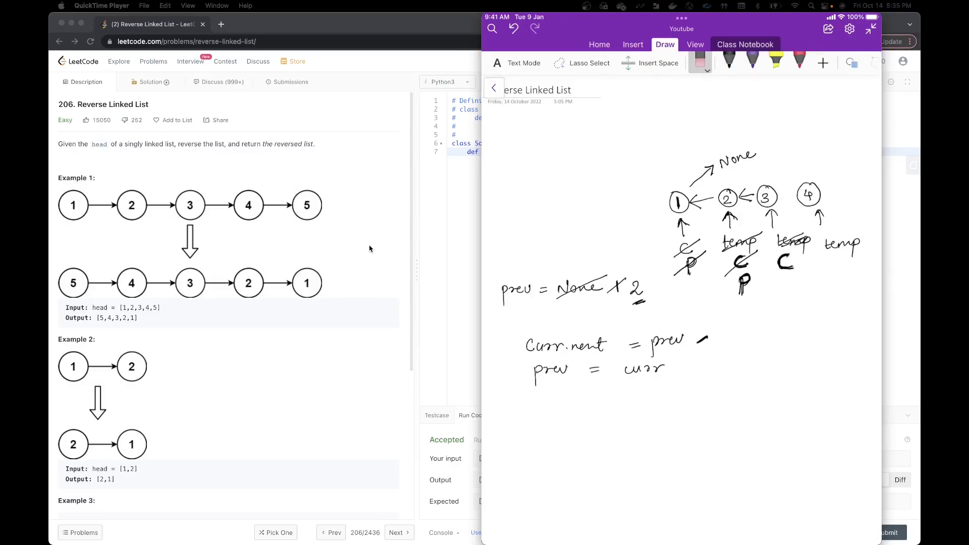
pyautogui.click(729, 62)
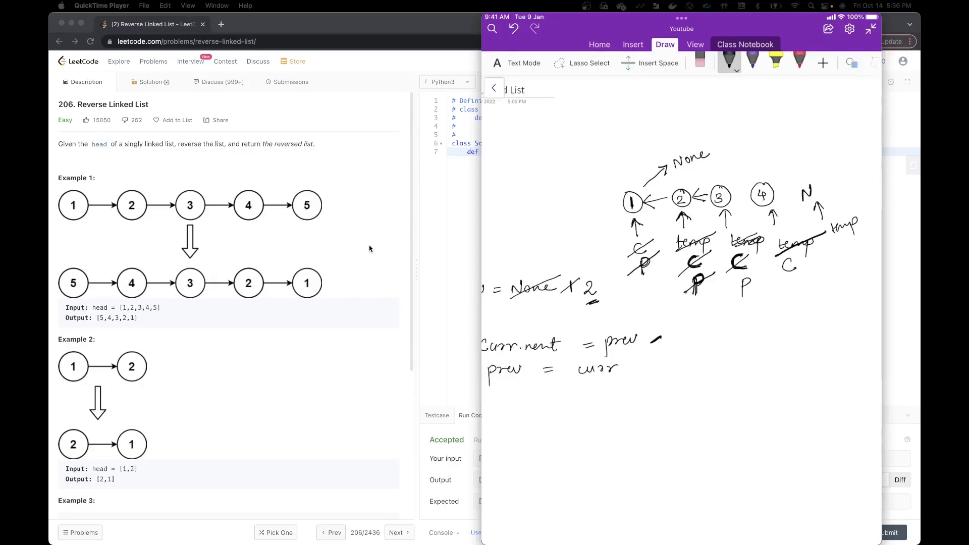
# - Point node 4 back at node 3 and move curr on to None past node 4
pyautogui.moveTo(754, 195); pyautogui.dragTo(729, 196)
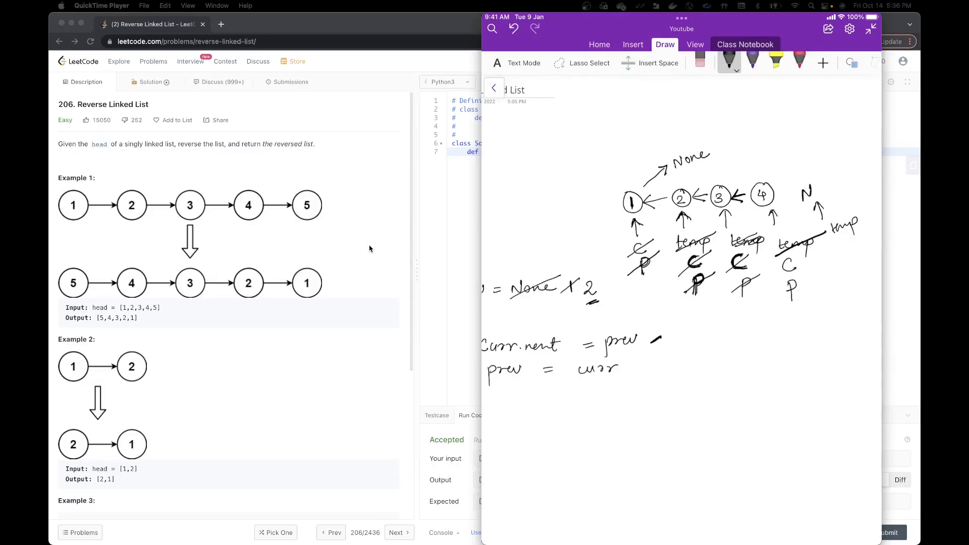
pyautogui.moveTo(775, 285); pyautogui.dragTo(803, 247)
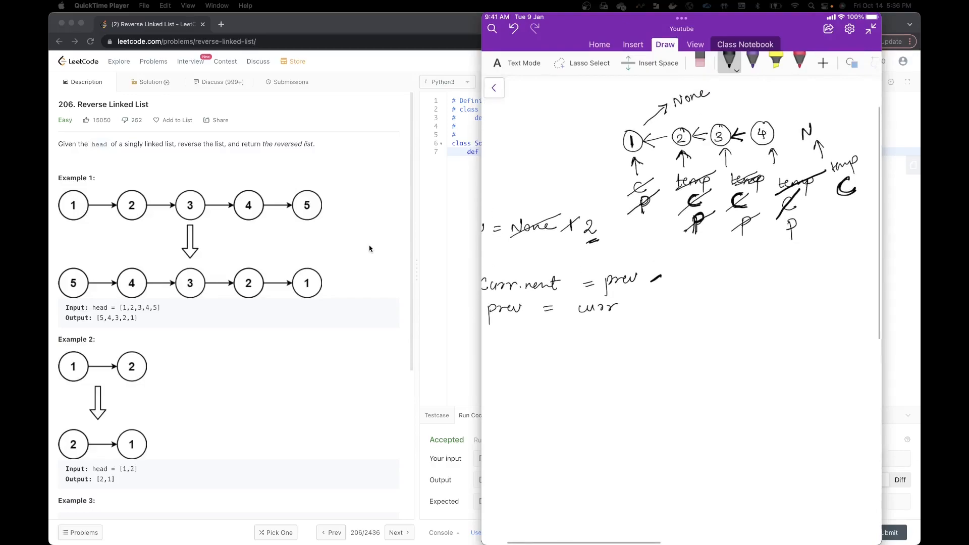
# - Ring the reversed nodes in red, then draw and underline 4 → 3 → 2 → 1 → None in black
pyautogui.click(800, 61)
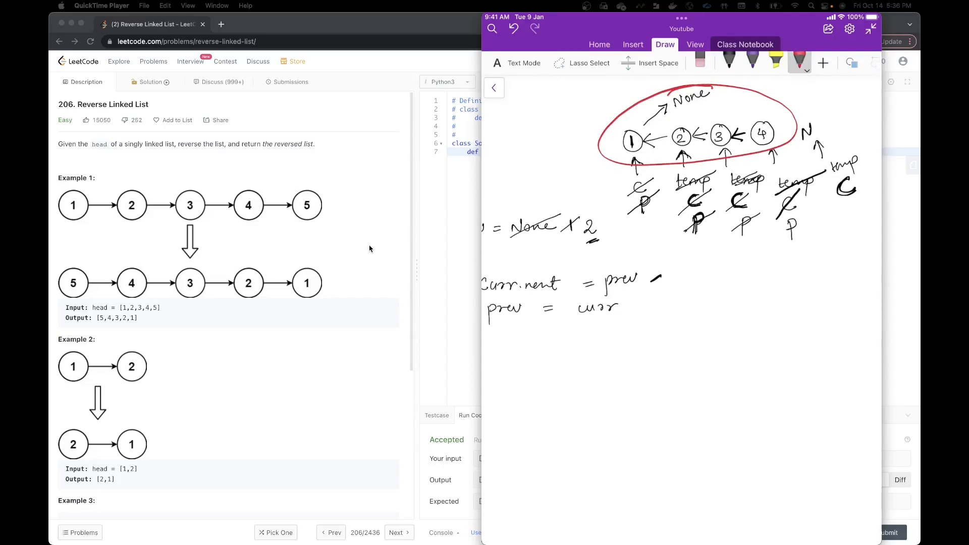
pyautogui.click(729, 62)
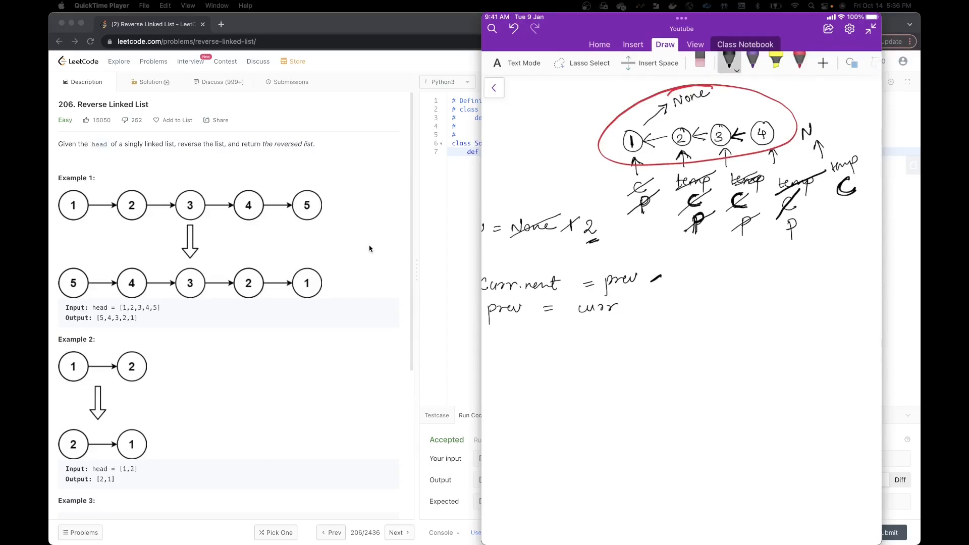
pyautogui.moveTo(618, 355); pyautogui.dragTo(618, 374)
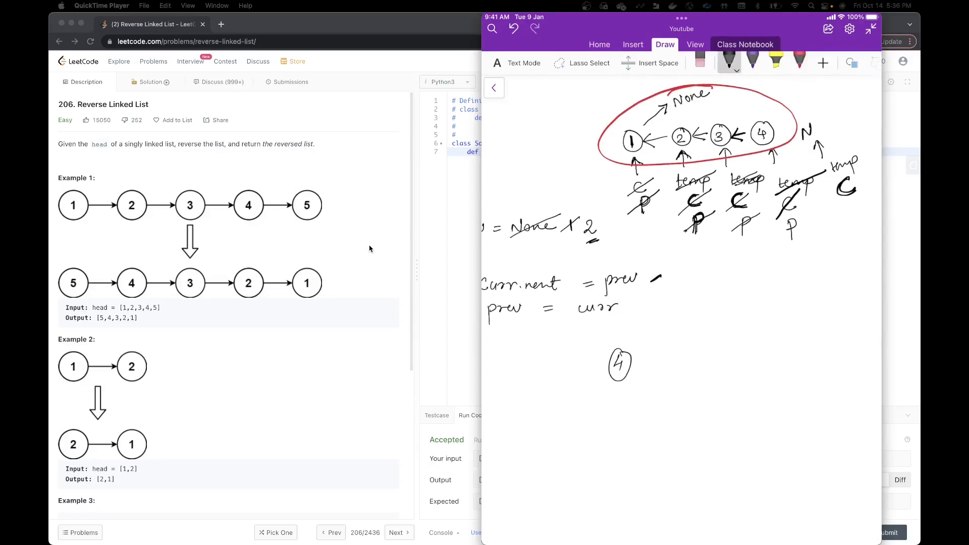
pyautogui.moveTo(637, 363); pyautogui.dragTo(717, 362)
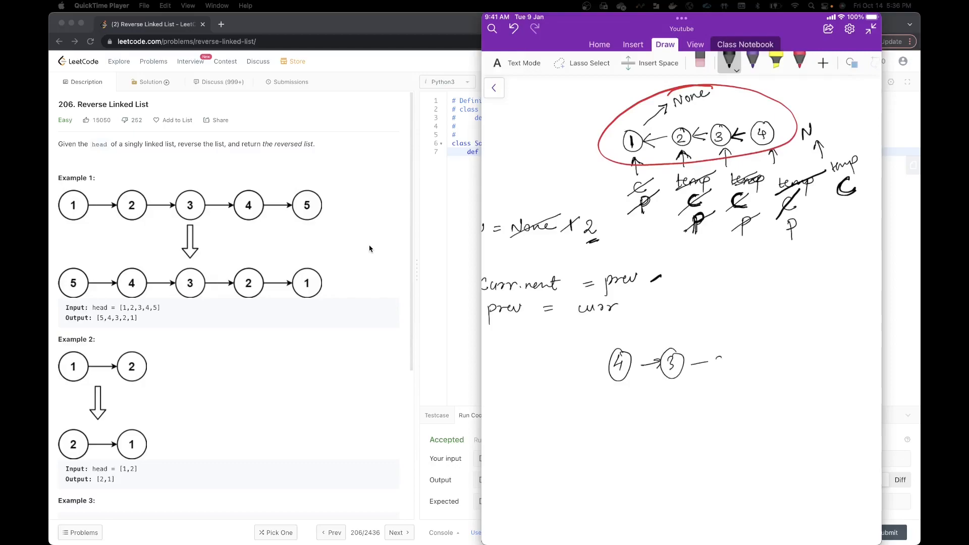
pyautogui.moveTo(698, 362); pyautogui.dragTo(809, 355)
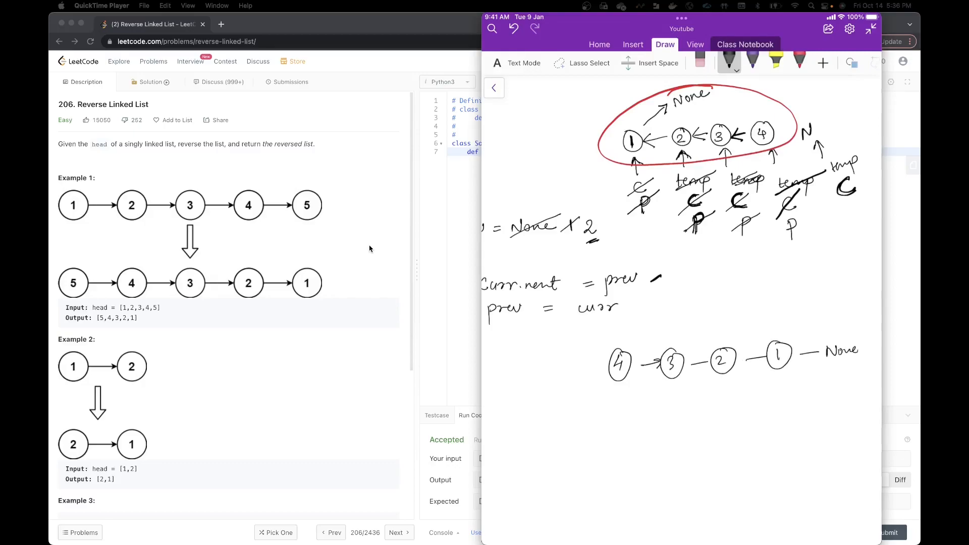
pyautogui.moveTo(568, 405); pyautogui.dragTo(841, 382)
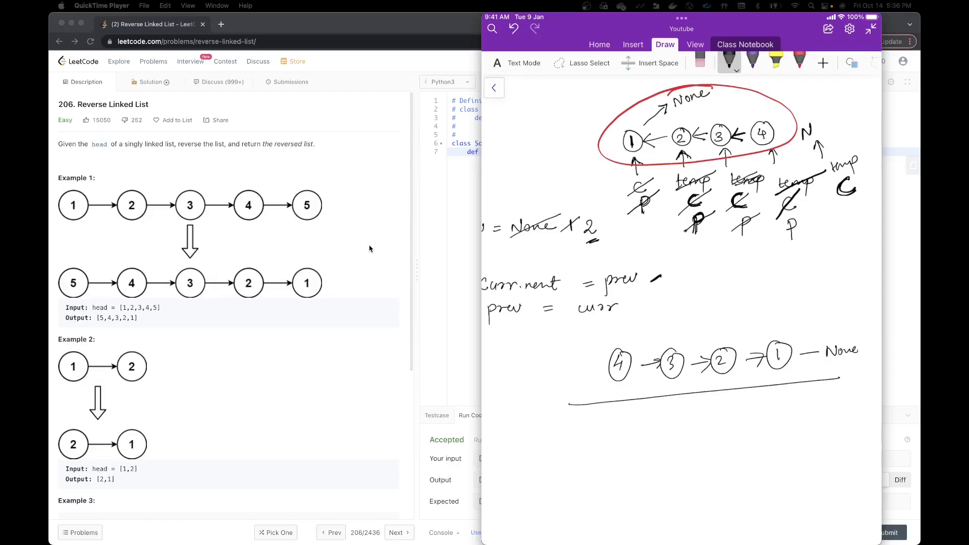
pyautogui.moveTo(795, 353); pyautogui.dragTo(816, 354)
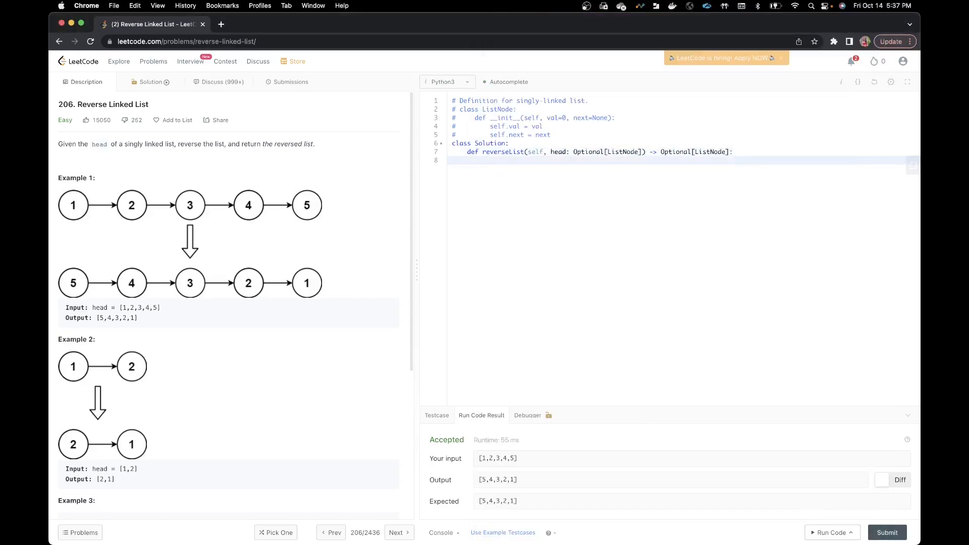
# - Write prev = None, curr = head and the while curr: loop header
pyautogui.write('prev = N')
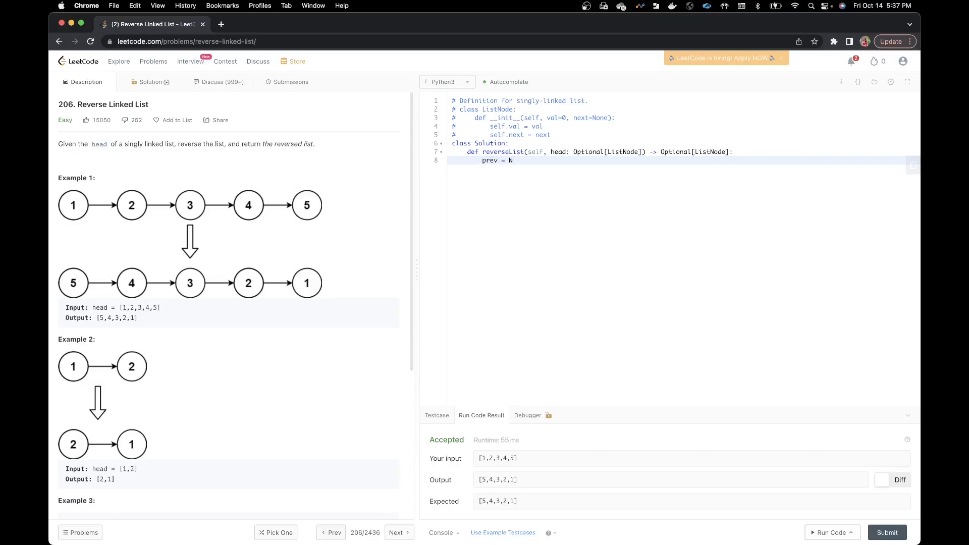
pyautogui.write('one')
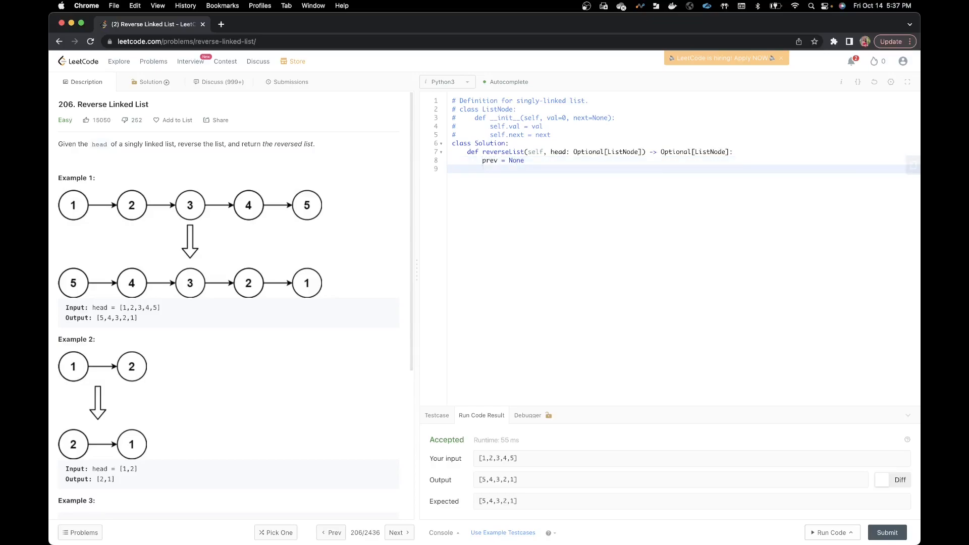
pyautogui.write('curr')
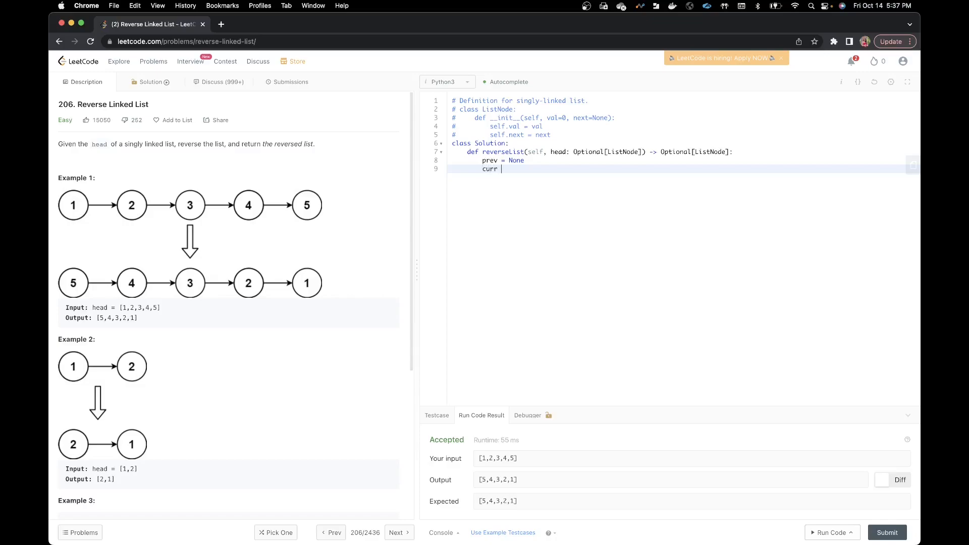
pyautogui.write('= head')
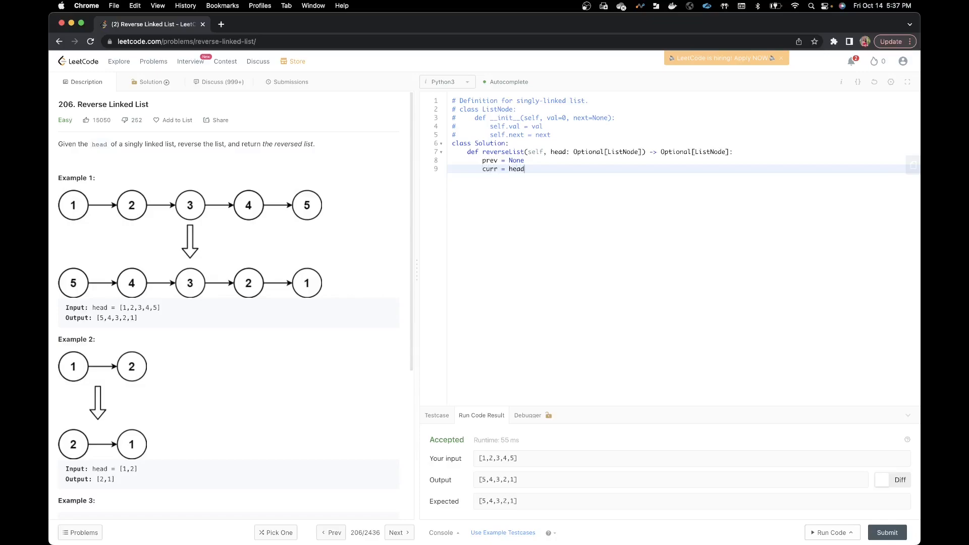
pyautogui.press('enter')
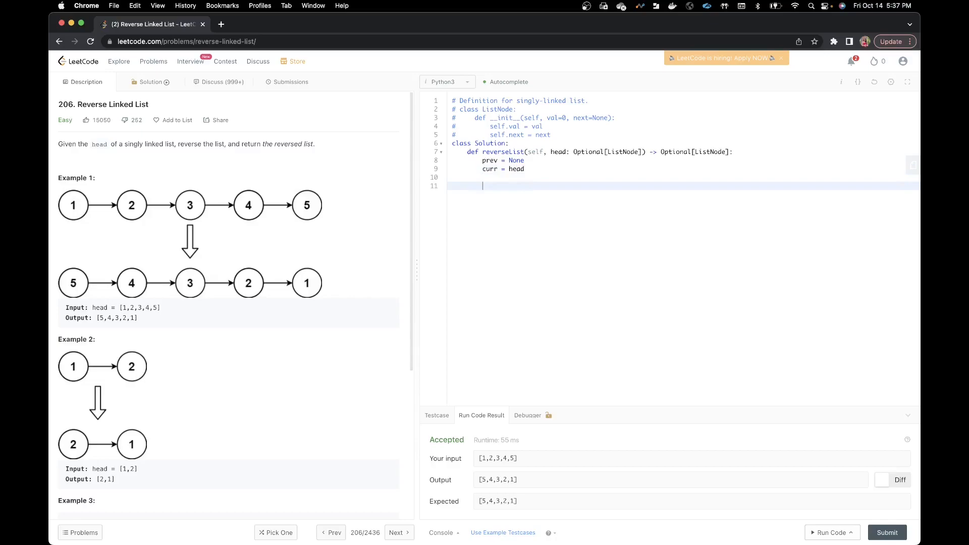
pyautogui.write('while curr')
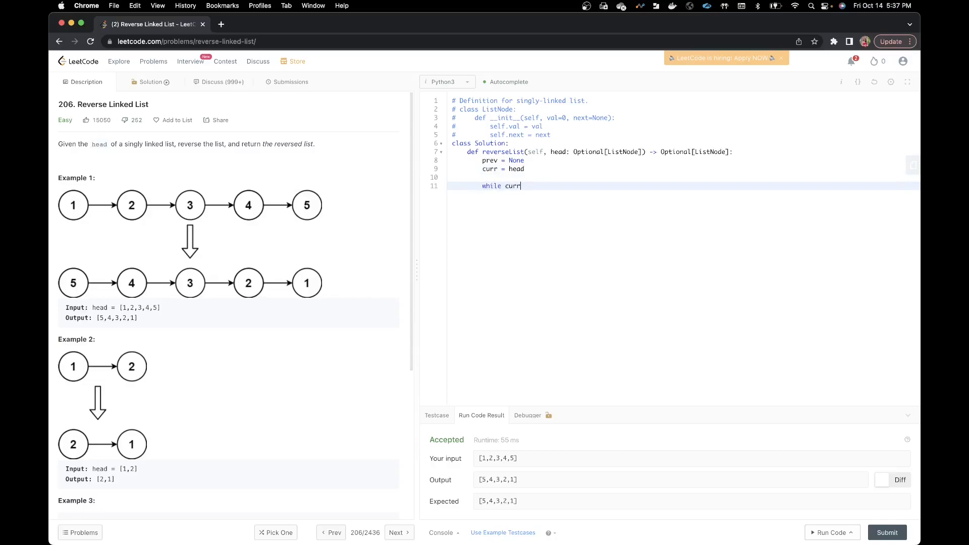
pyautogui.write(':')
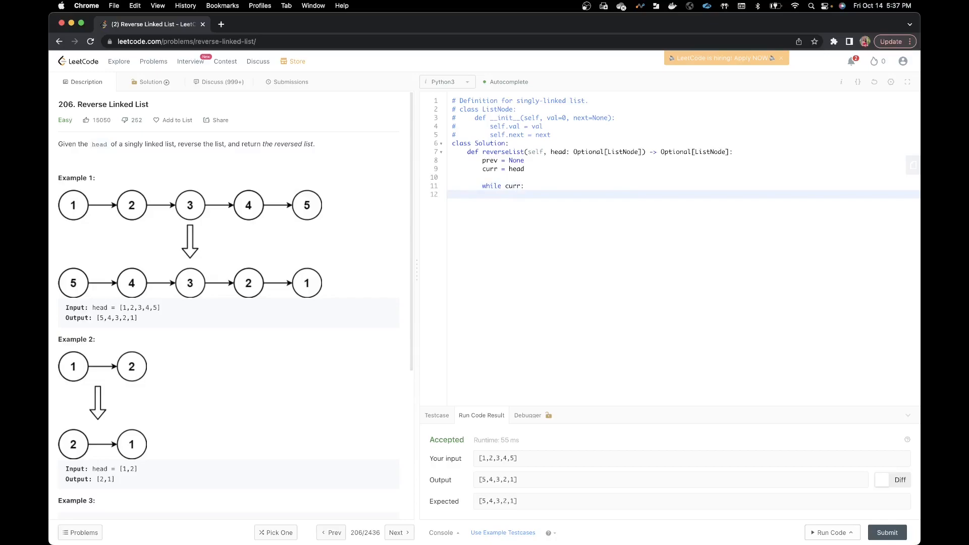
# - Inside the loop, write temp = curr.next and curr.next = prev
pyautogui.write('temp =')
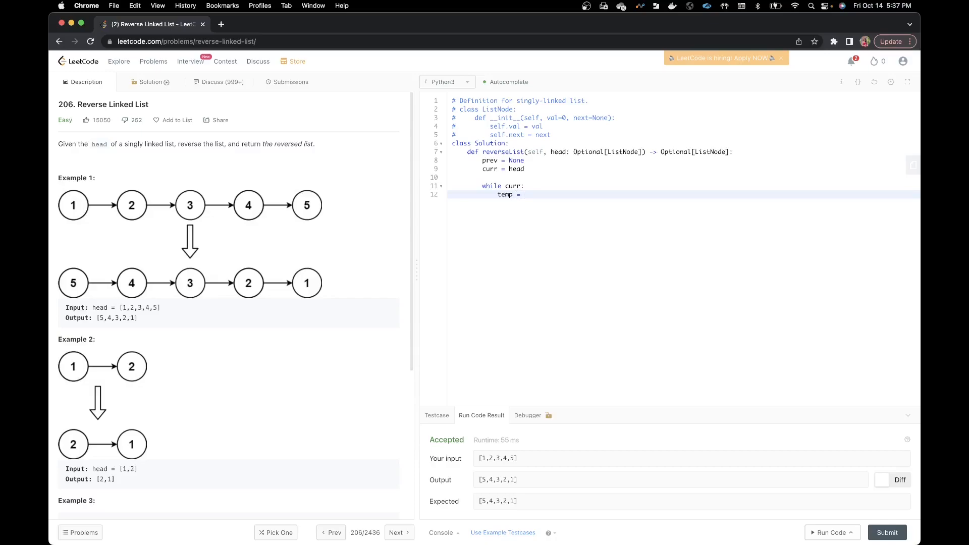
pyautogui.write('curr')
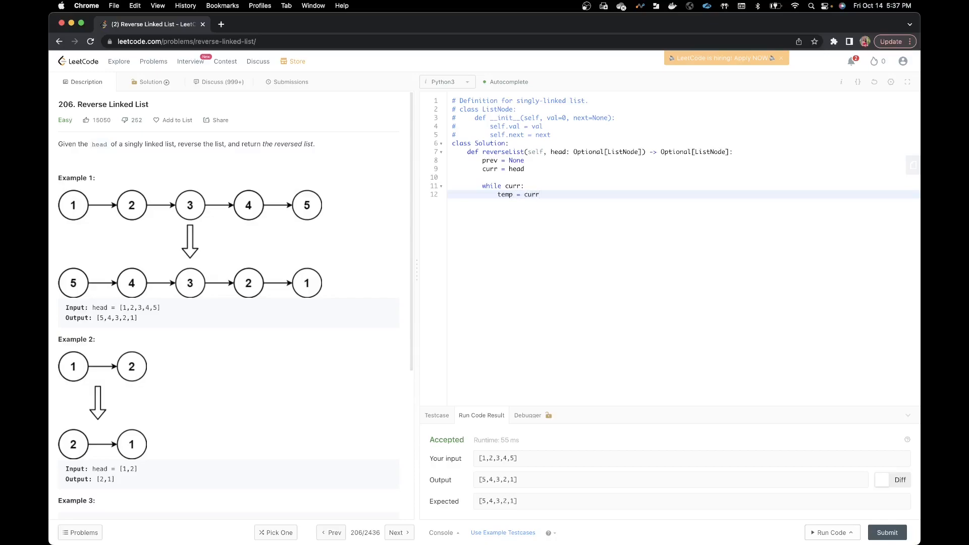
pyautogui.write('.next')
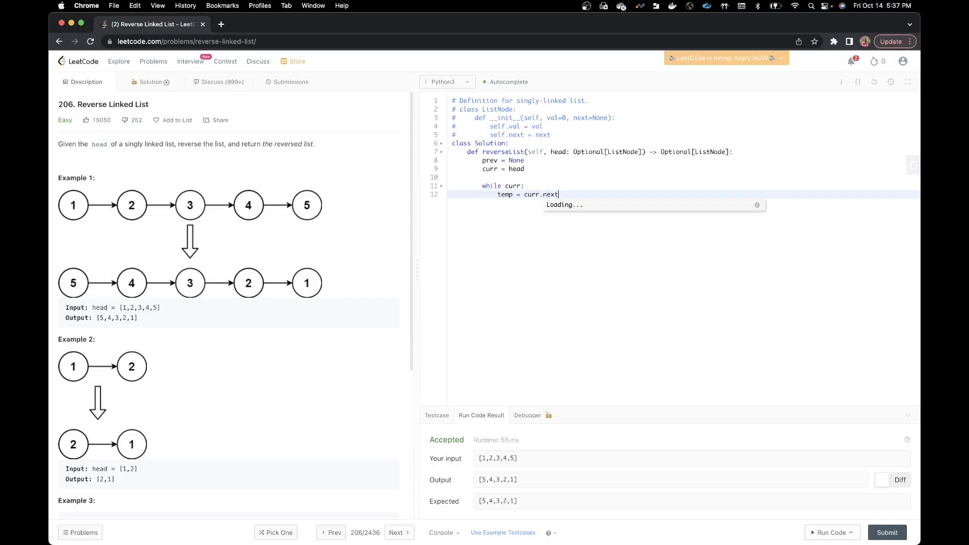
pyautogui.press('Enter')
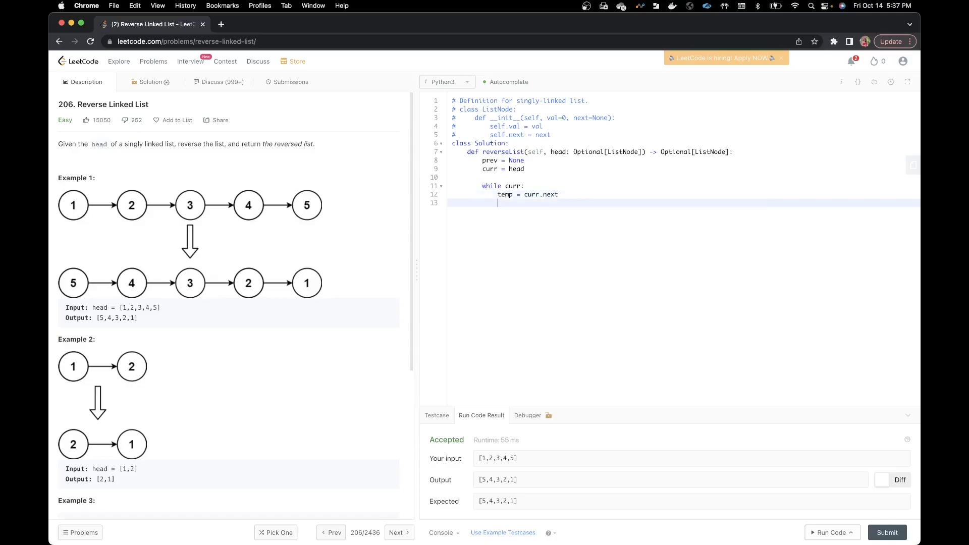
pyautogui.write('c')
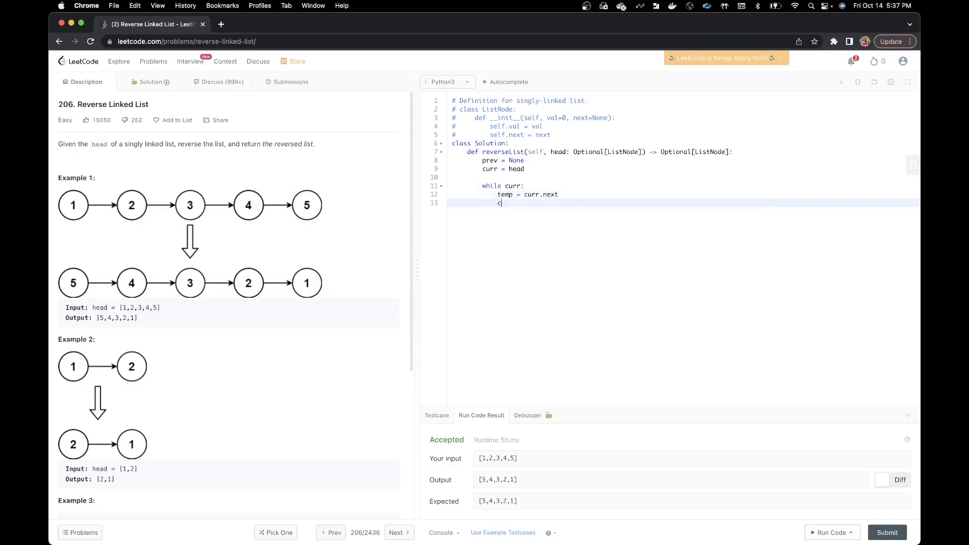
pyautogui.write('curr.ne')
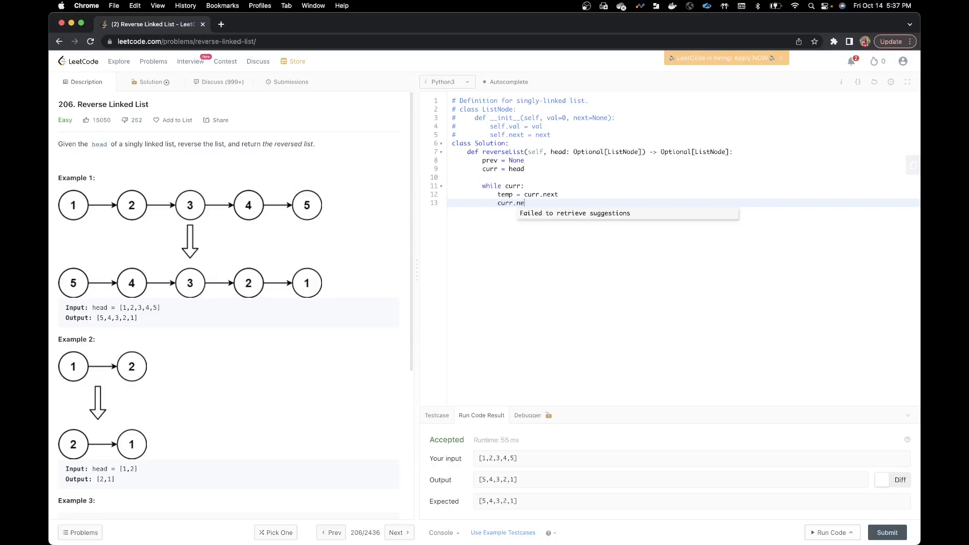
pyautogui.write('xt =')
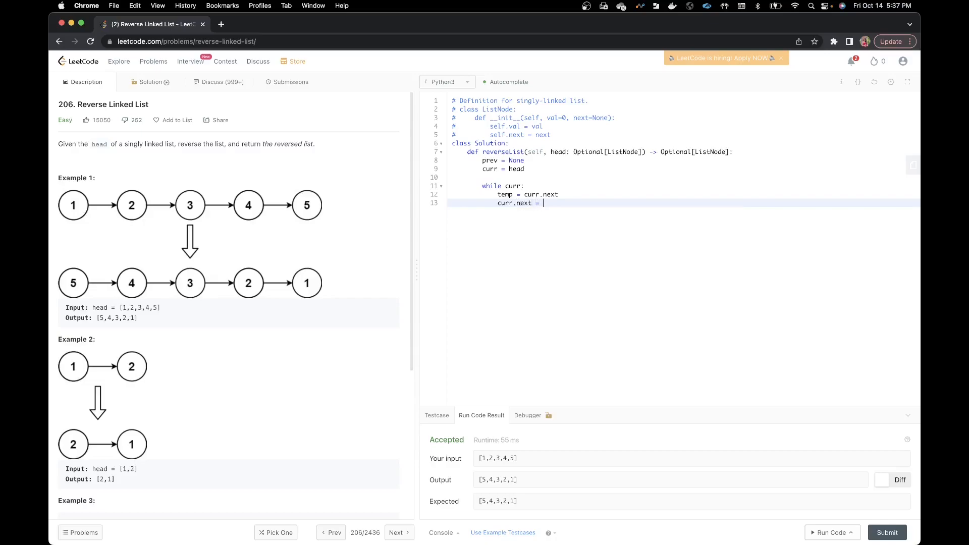
pyautogui.write('prev')
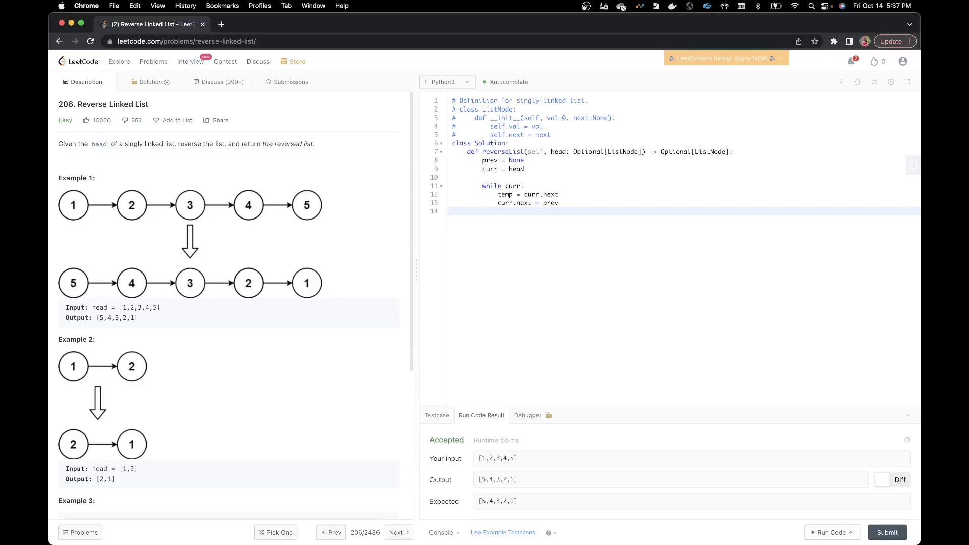
# - Add prev = curr and curr = temp to the loop, then return prev after it
pyautogui.write('prev = c')
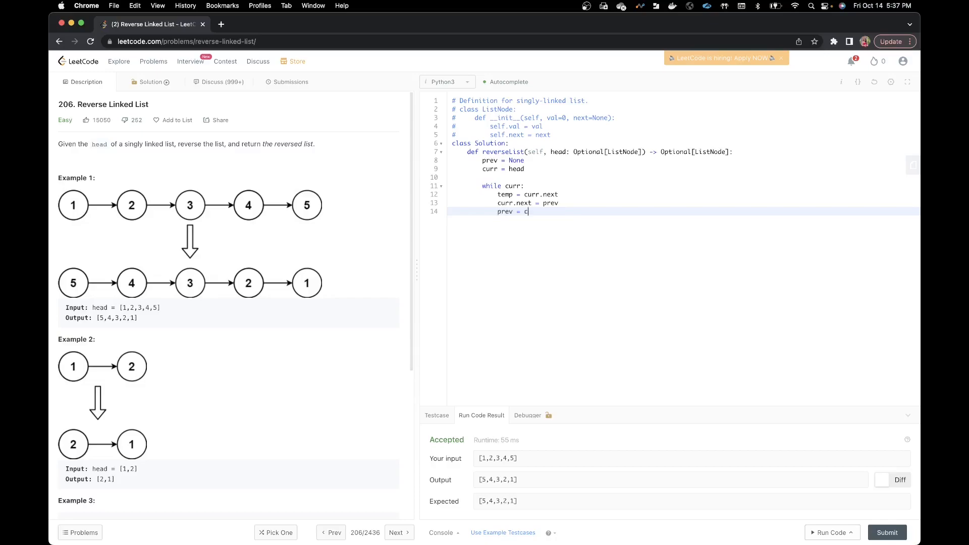
pyautogui.write('urr')
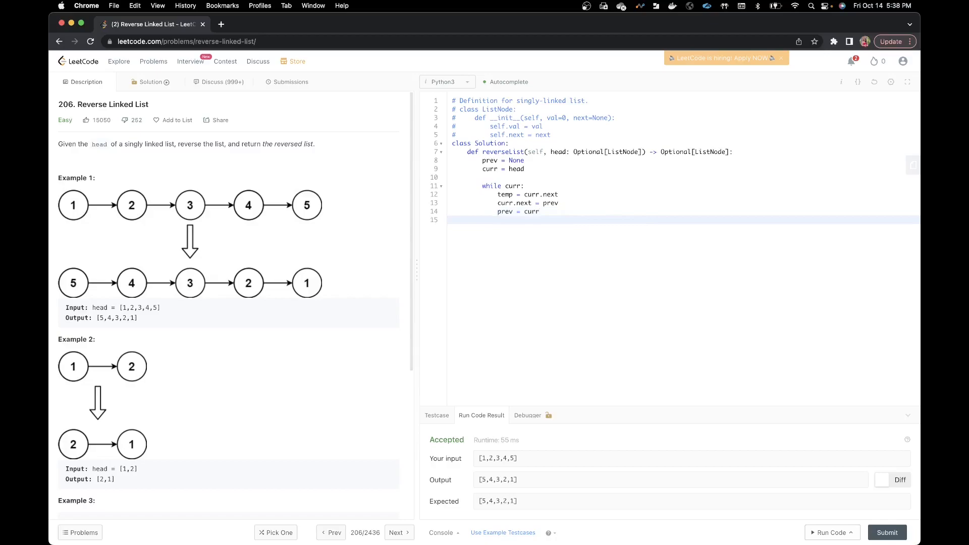
pyautogui.write('curr =')
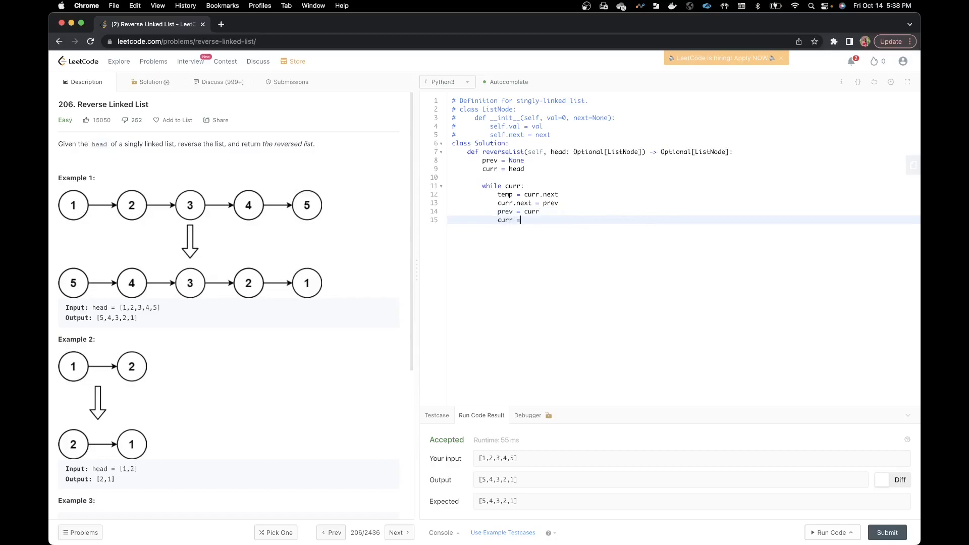
pyautogui.write('temp')
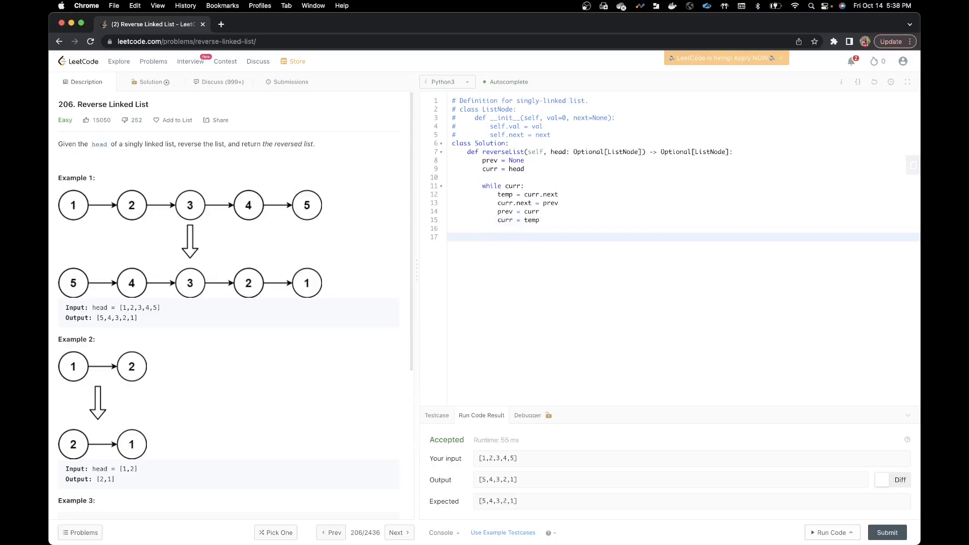
pyautogui.write('return')
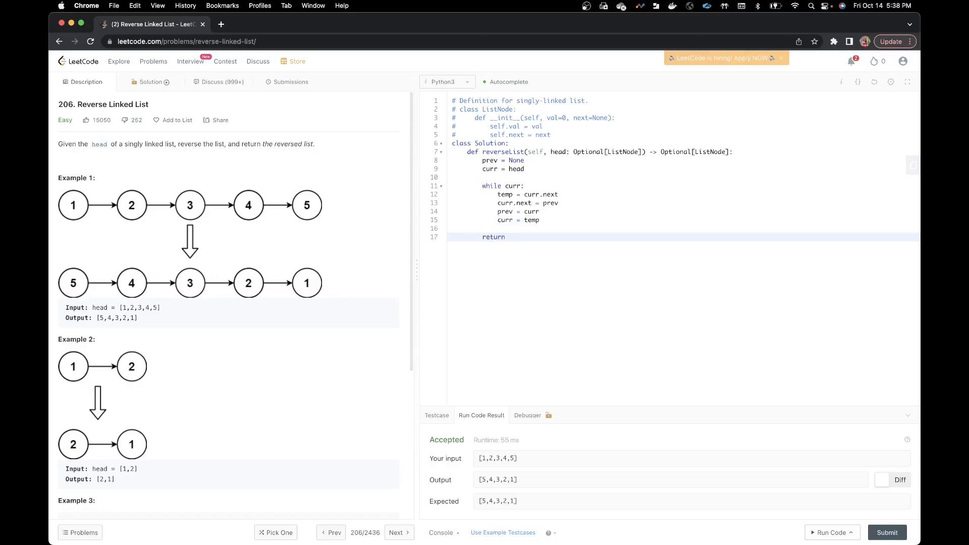
pyautogui.write('prev')
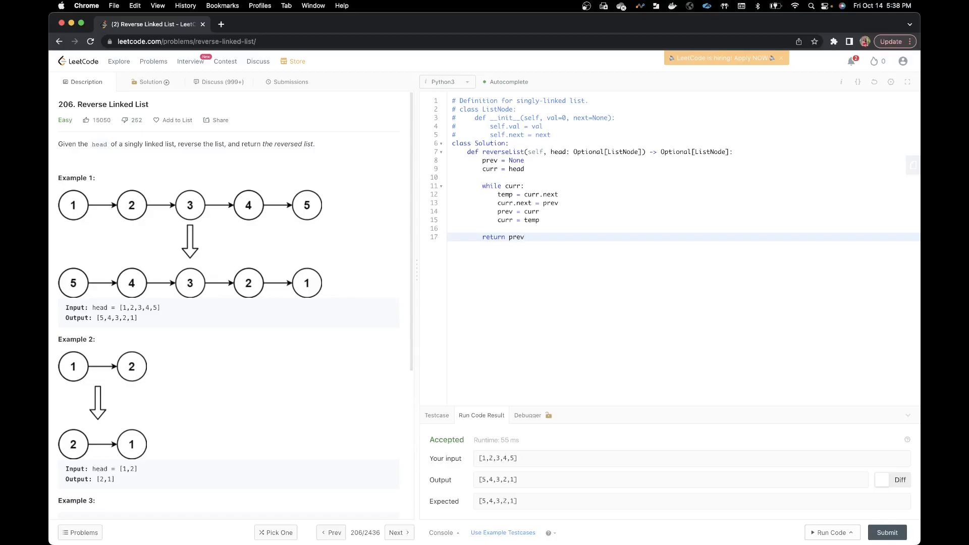
pyautogui.moveTo(900, 467)
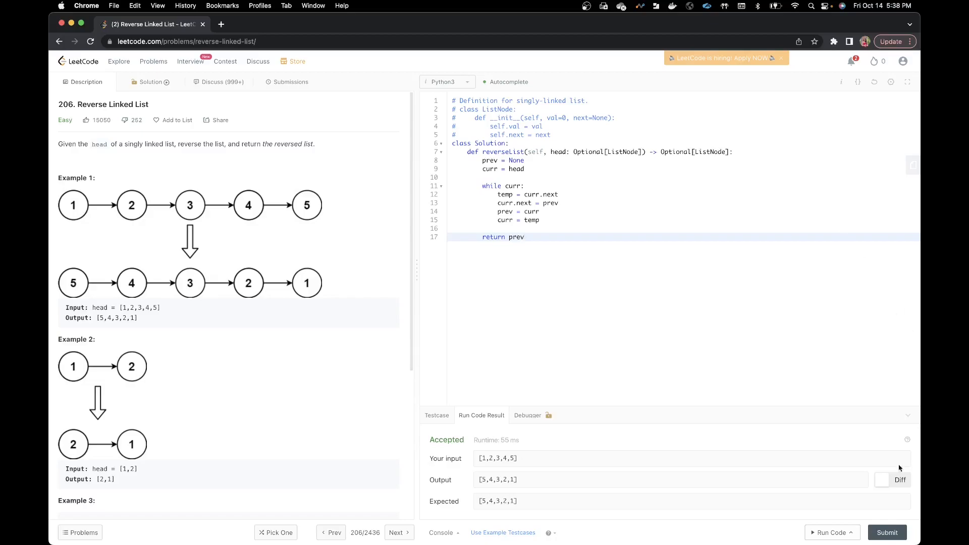
# - Run the code on the example, then submit and view the accepted 36 ms result
pyautogui.click(831, 532)
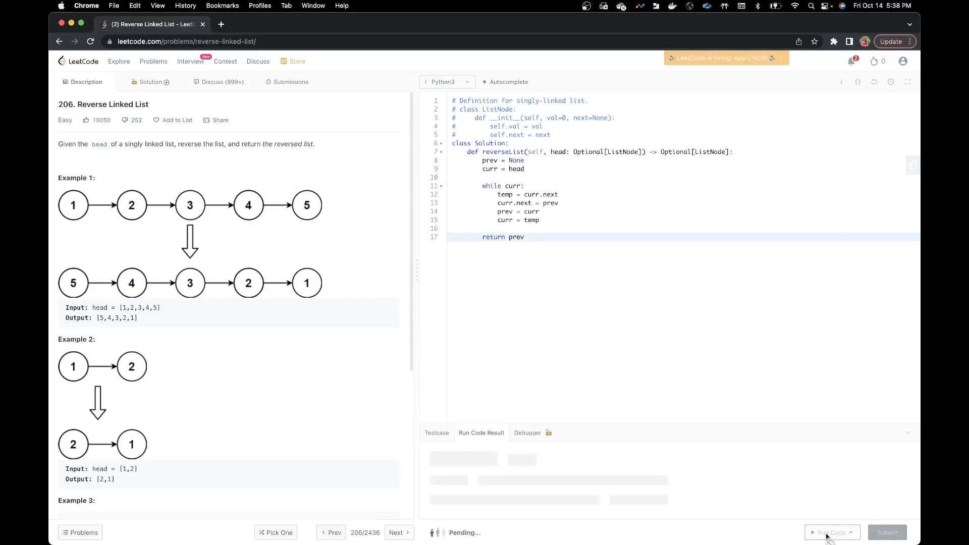
pyautogui.click(832, 532)
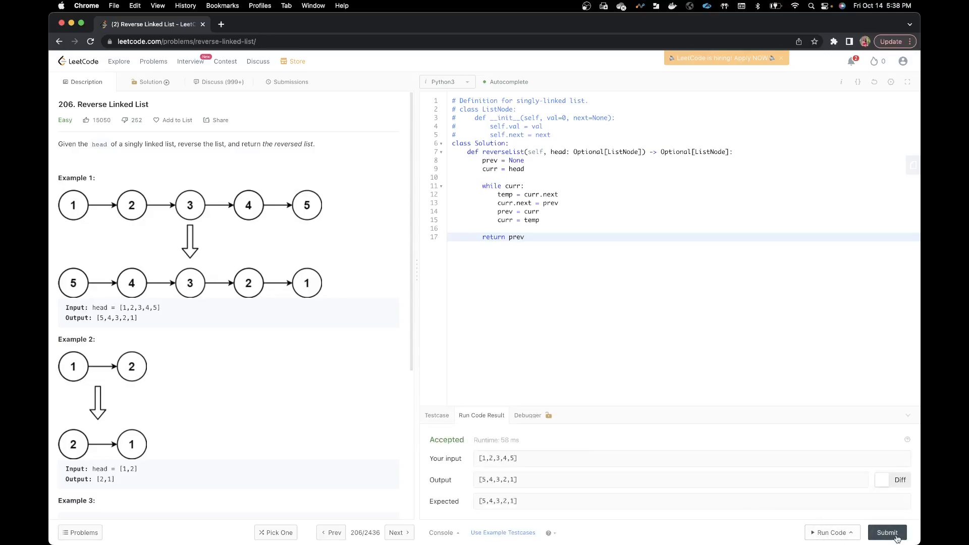
pyautogui.click(887, 532)
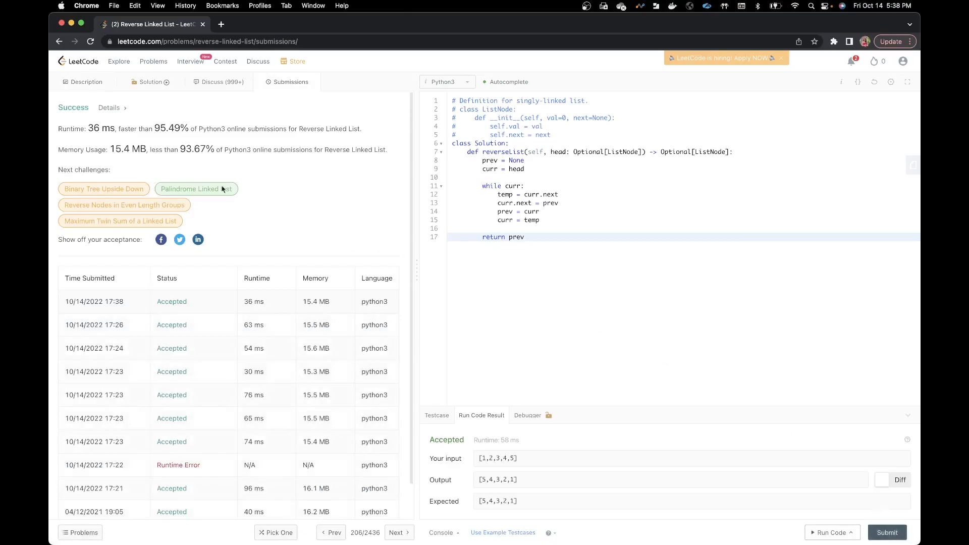
pyautogui.moveTo(137, 129); pyautogui.dragTo(213, 128)
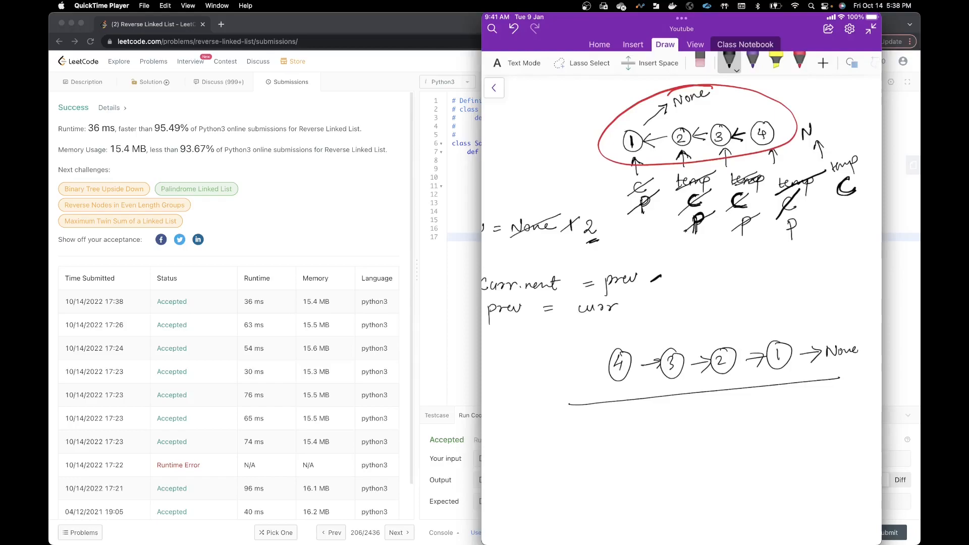
# - Handwrite T = O(N) and S = O(1) below the reversed list drawing
pyautogui.moveTo(532, 430); pyautogui.dragTo(538, 454)
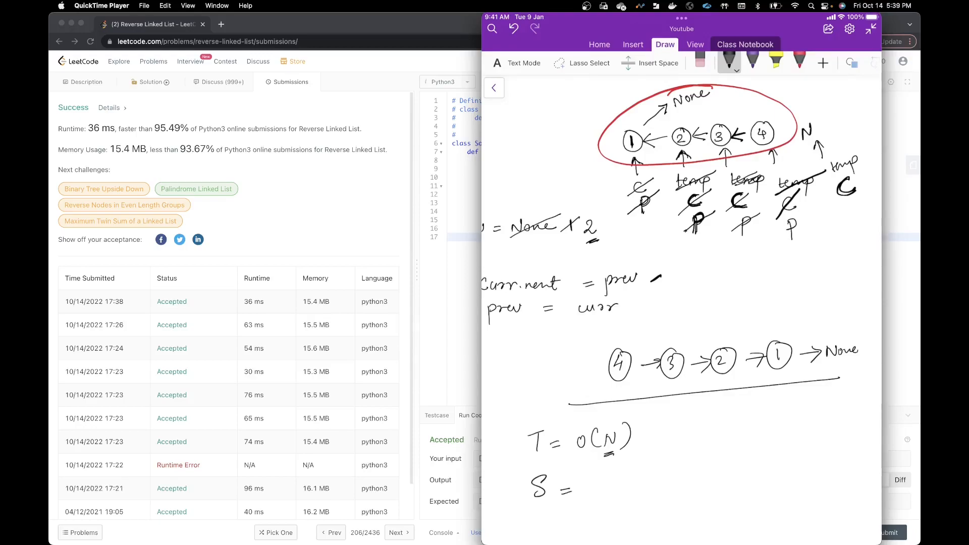
pyautogui.write('O(1)')
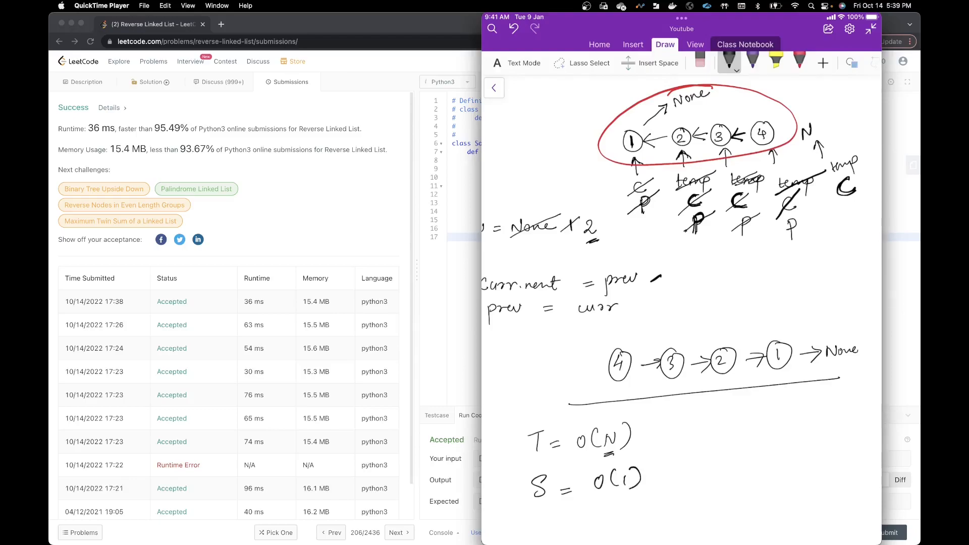
pyautogui.moveTo(136, 208)
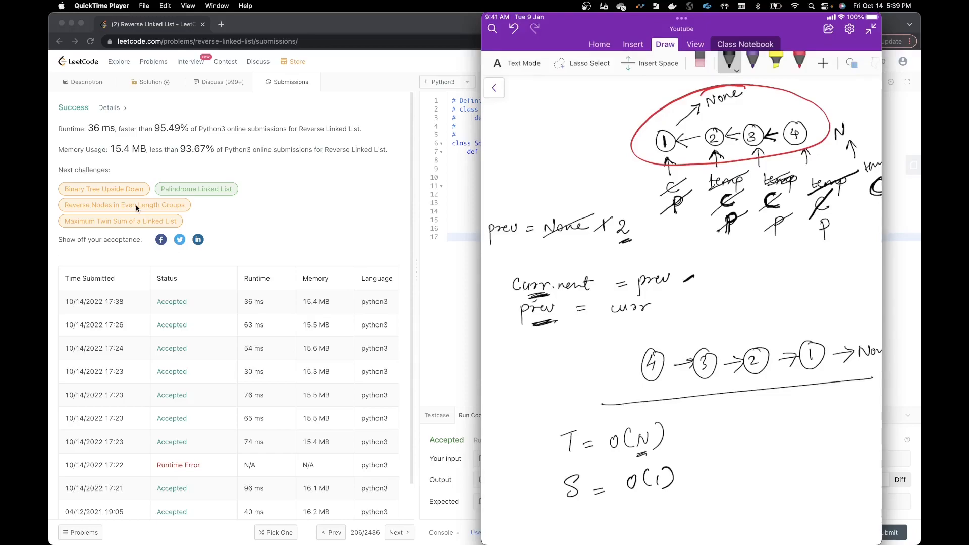
pyautogui.scroll(-3)
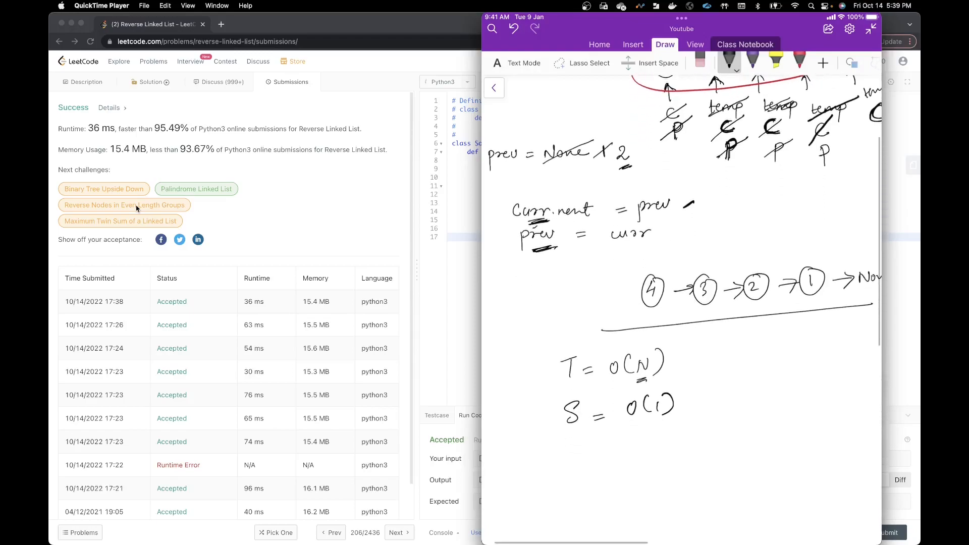